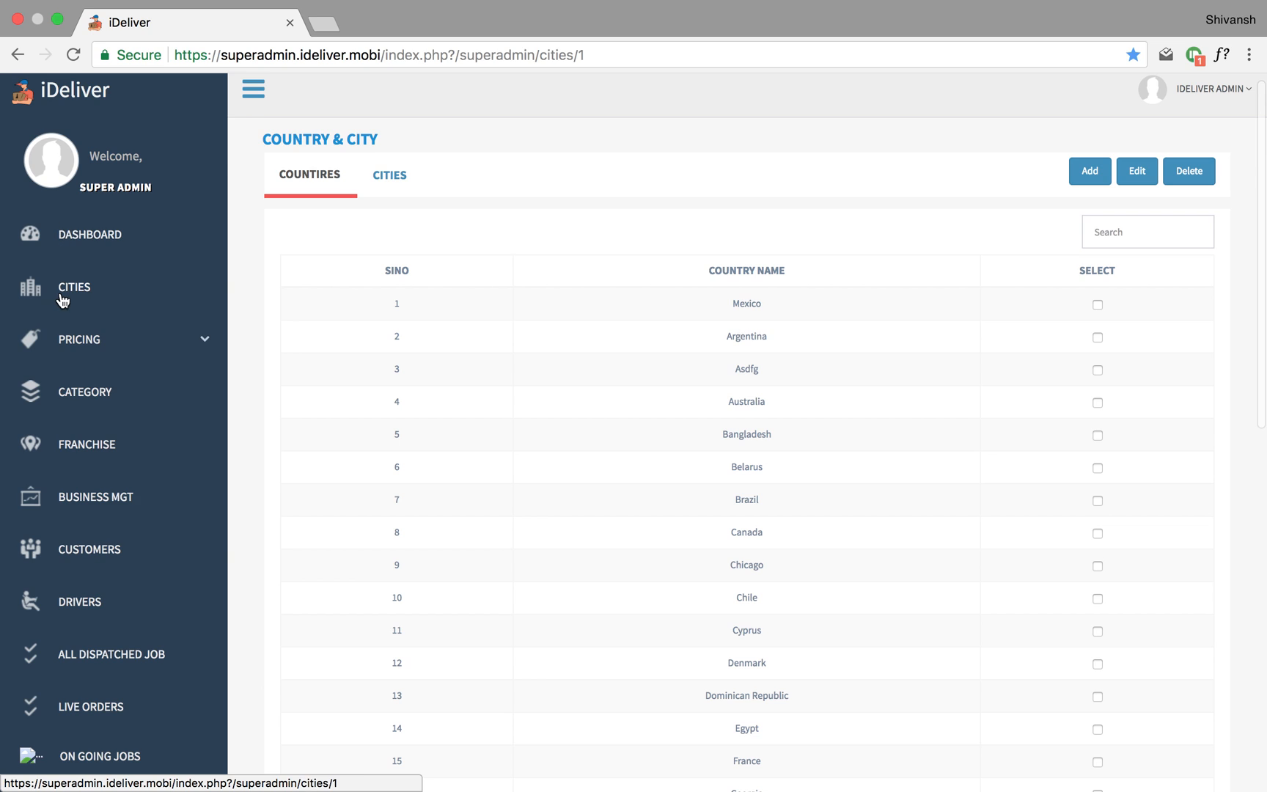
mouse_move(123, 302)
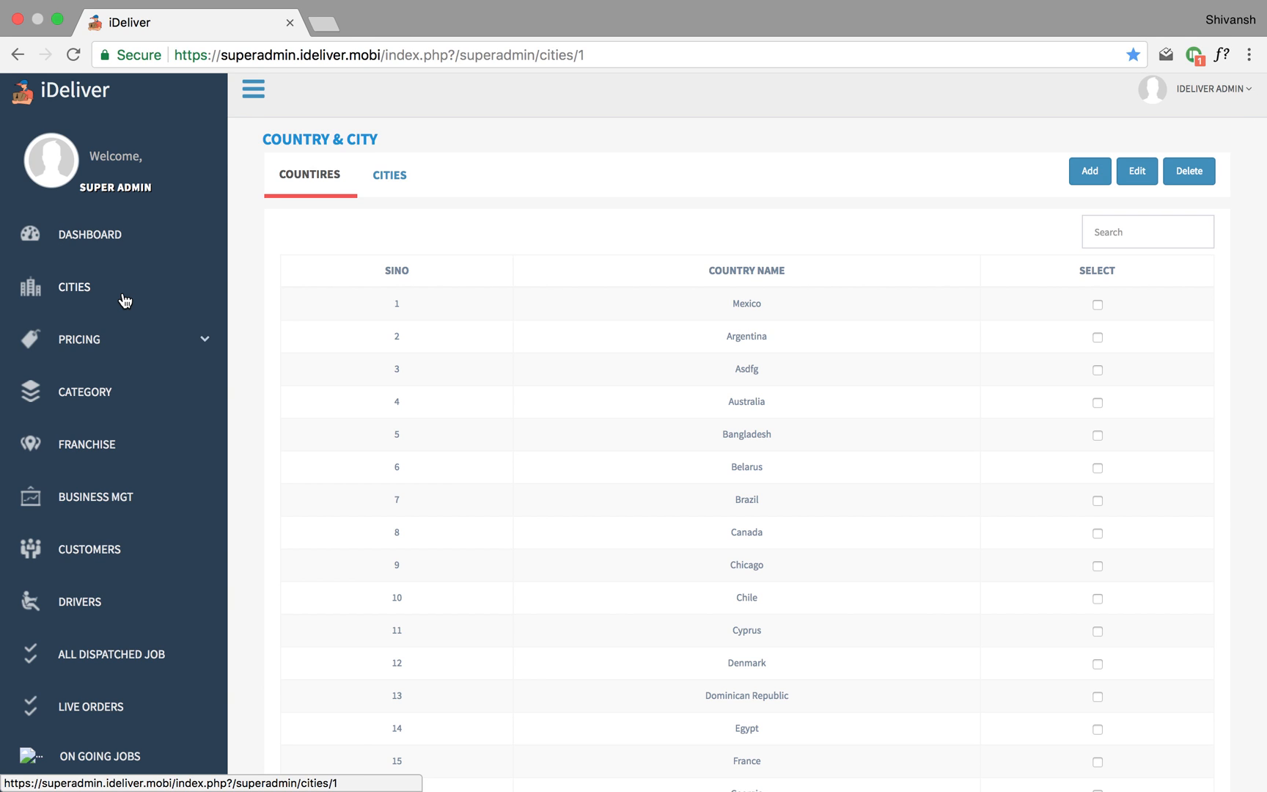
mouse_move(642, 337)
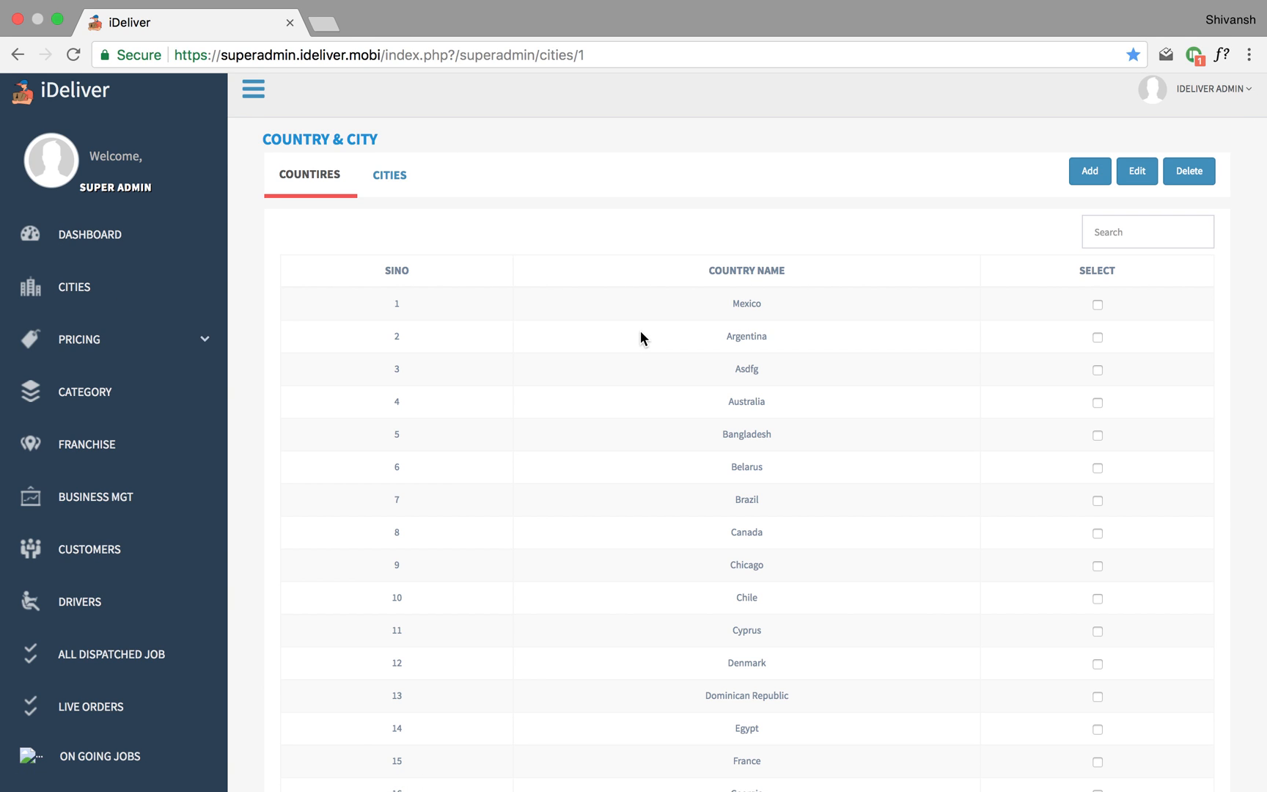
mouse_move(949, 227)
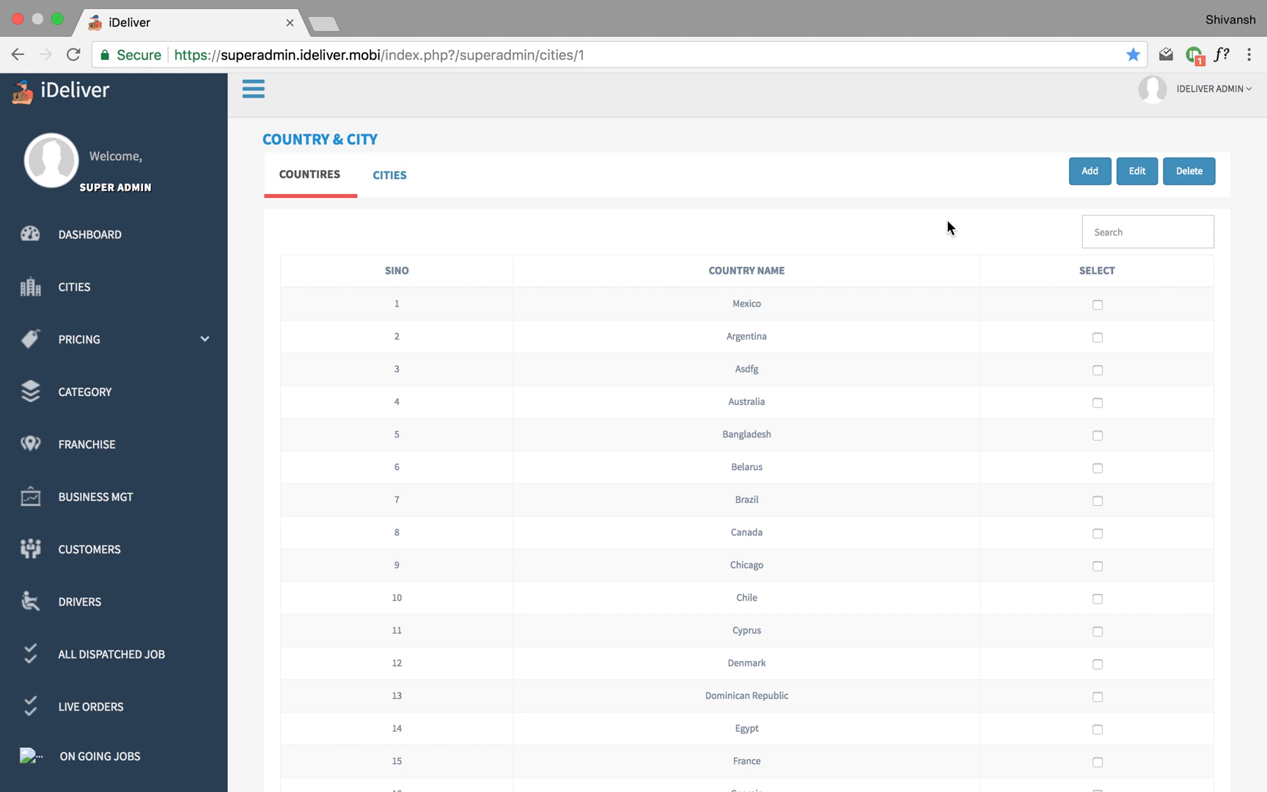
Step: Add a new country named England with country code +44
click(1088, 170)
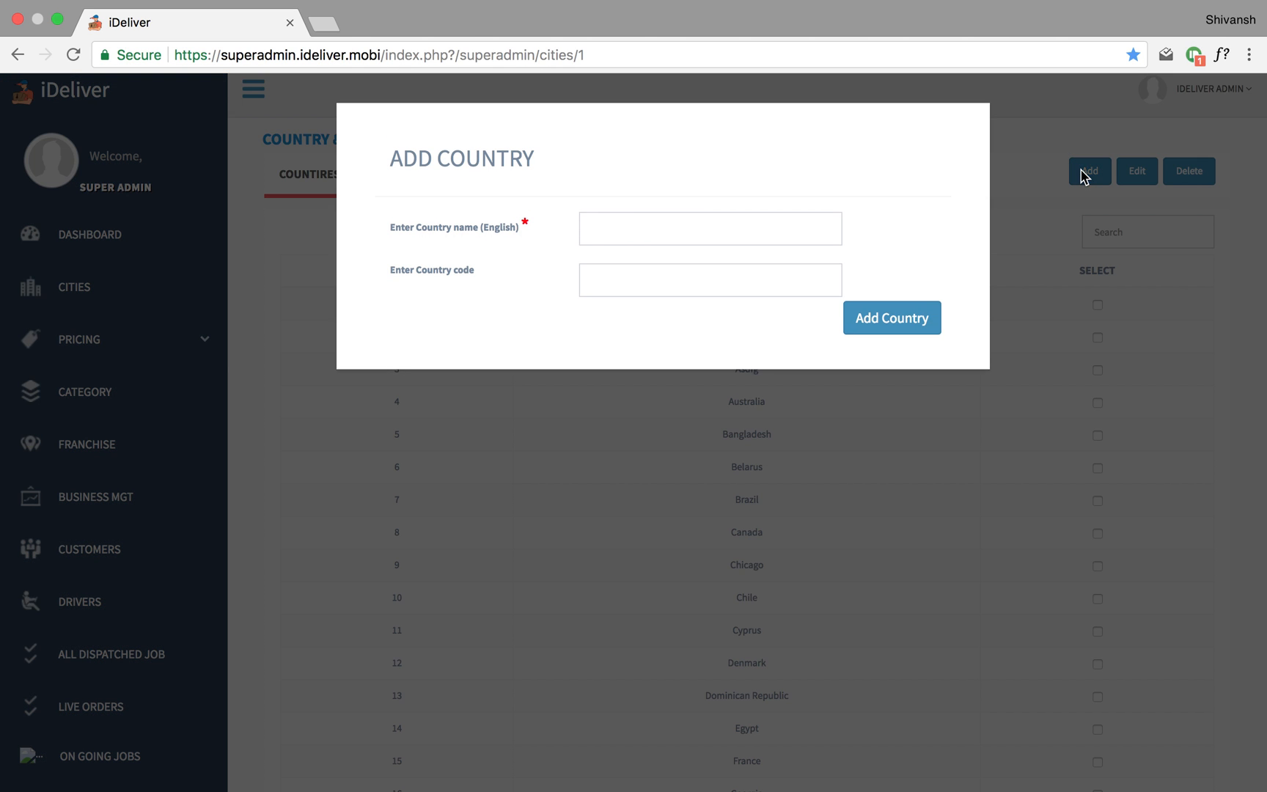
click(709, 229)
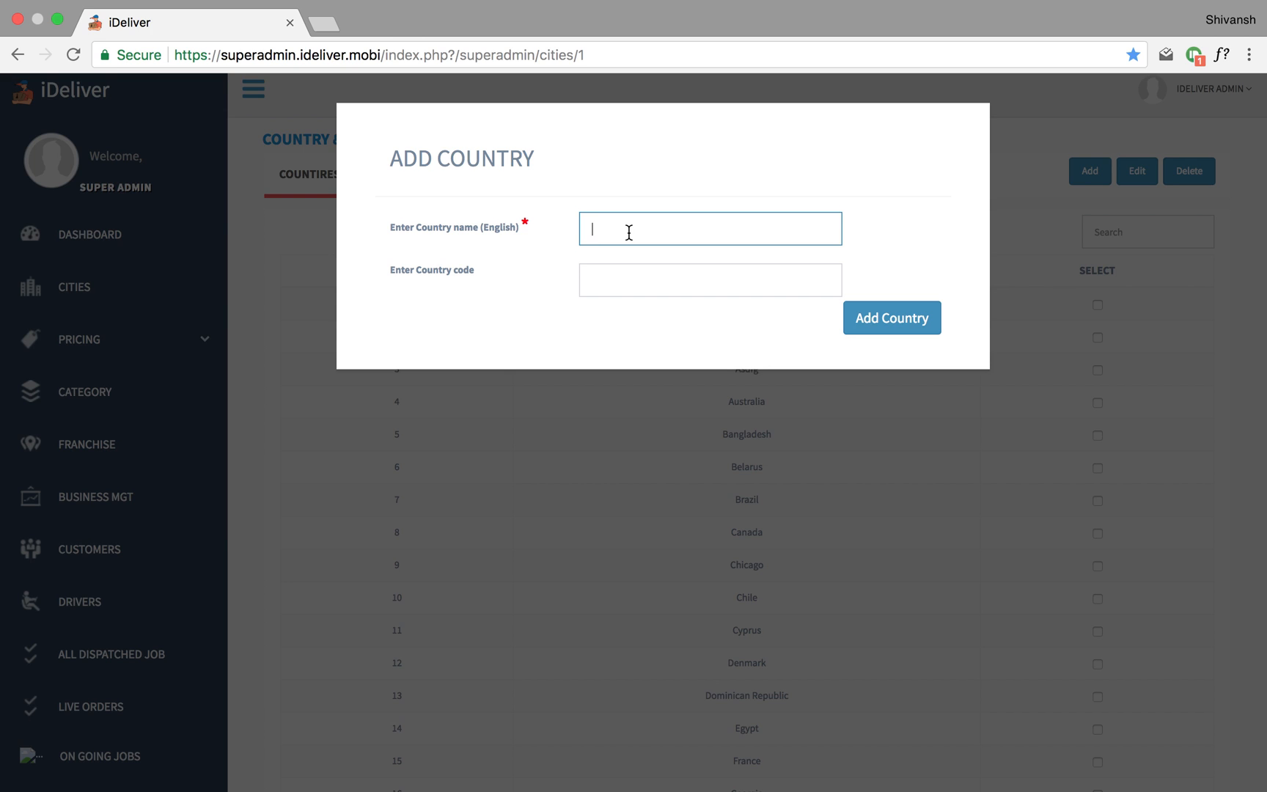
text(Englan)
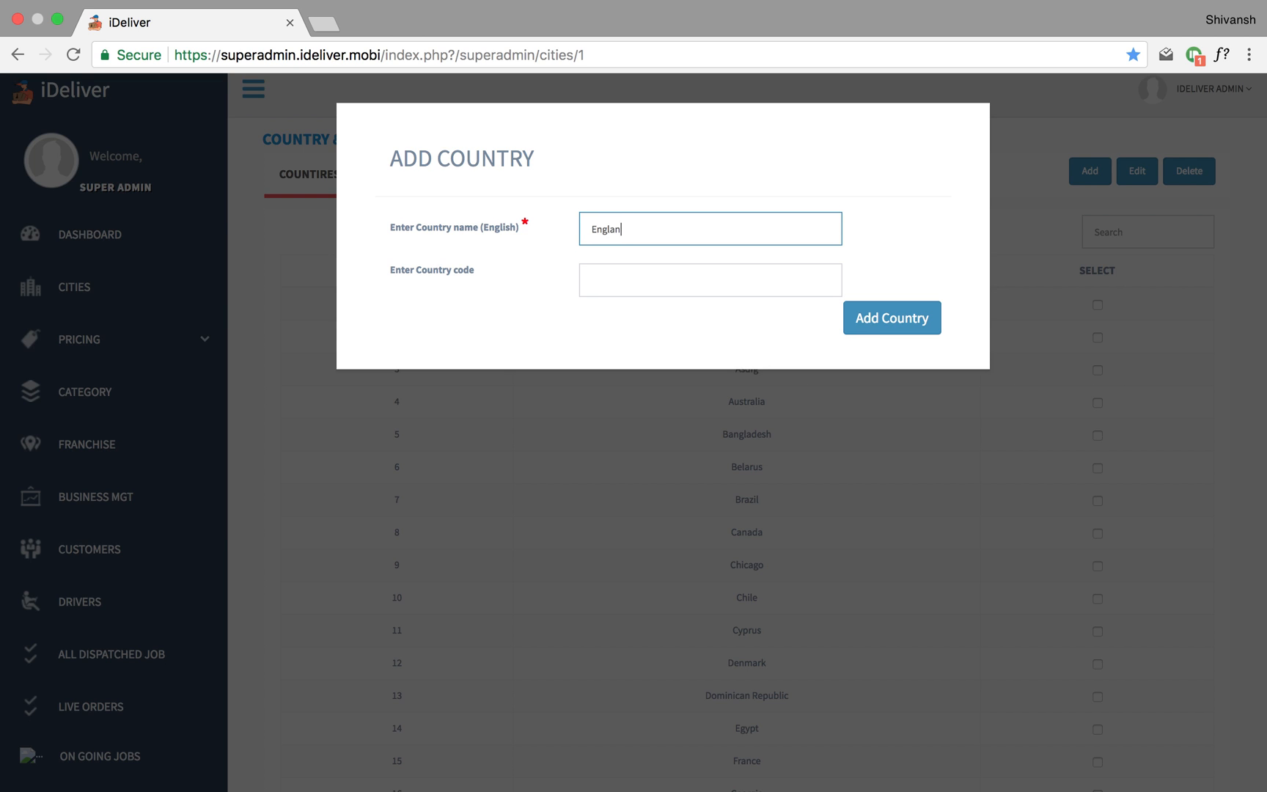
click(710, 280)
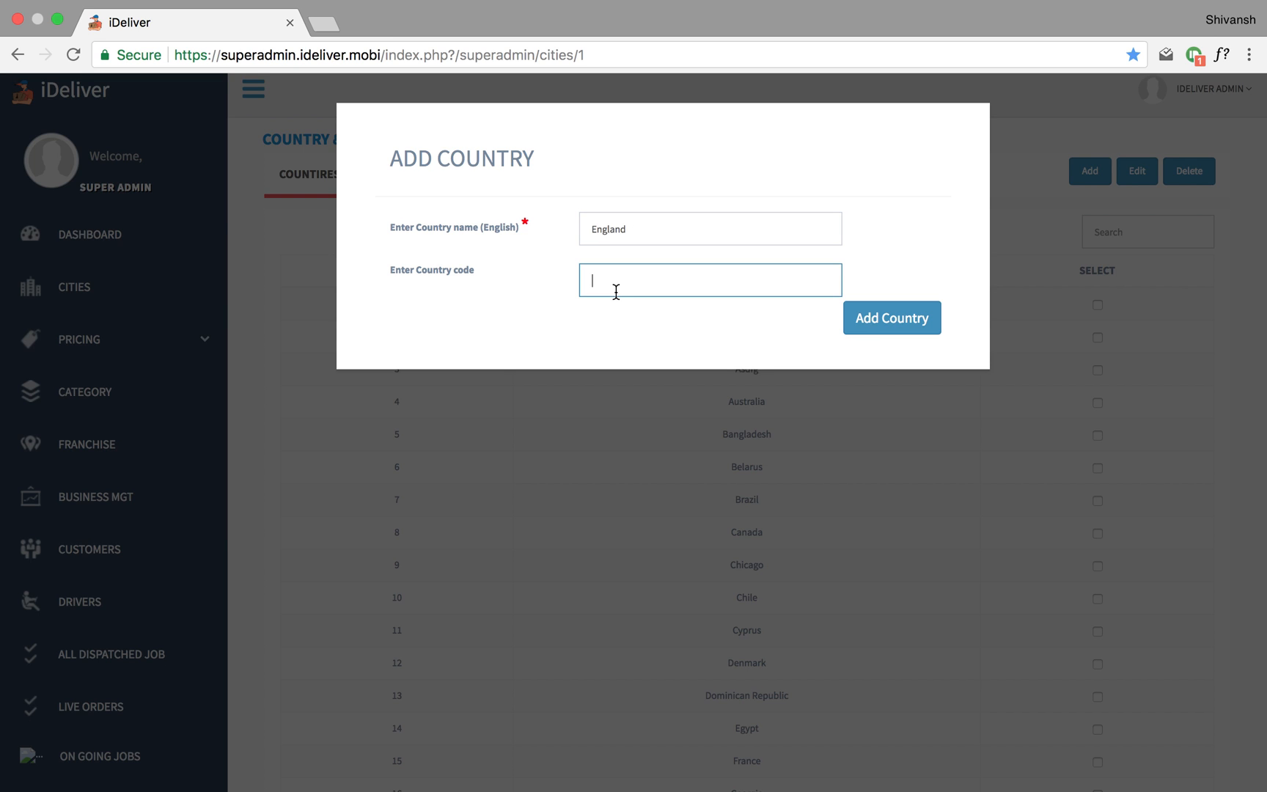
text(+)
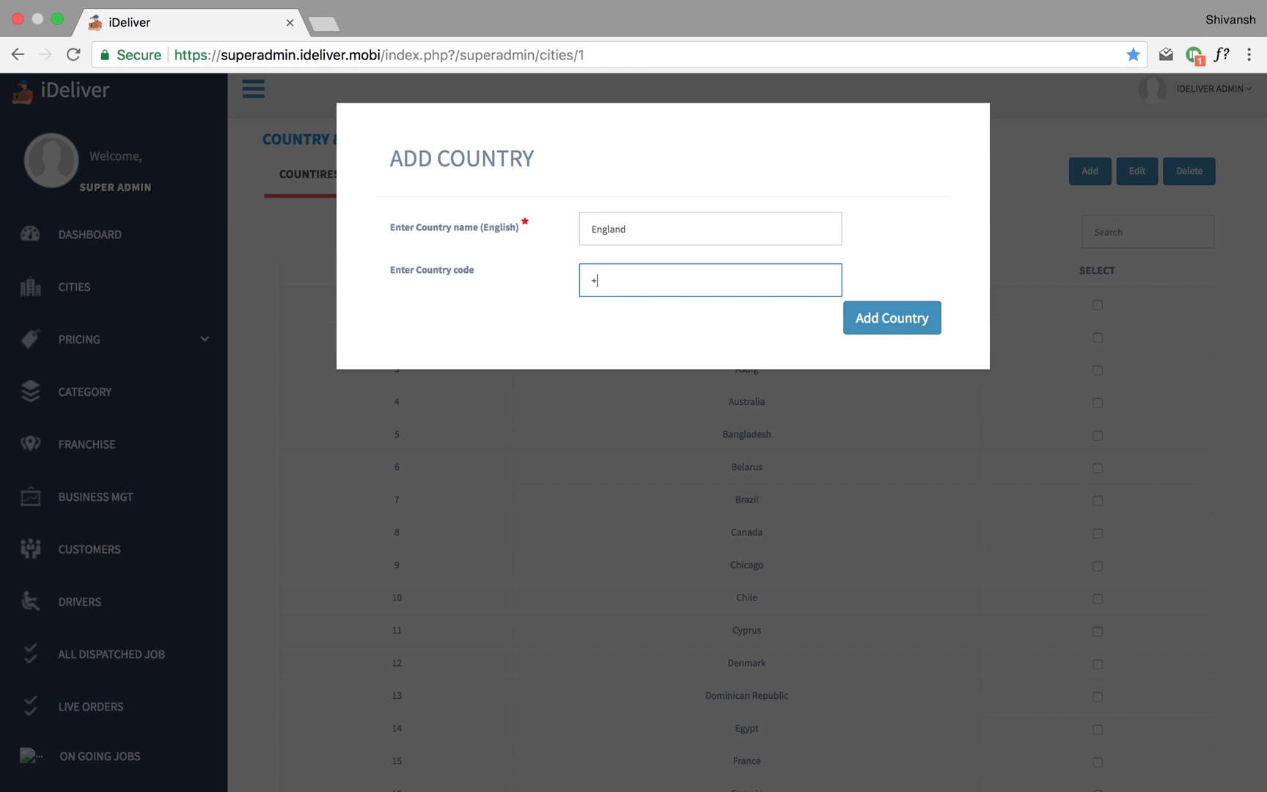
text(44)
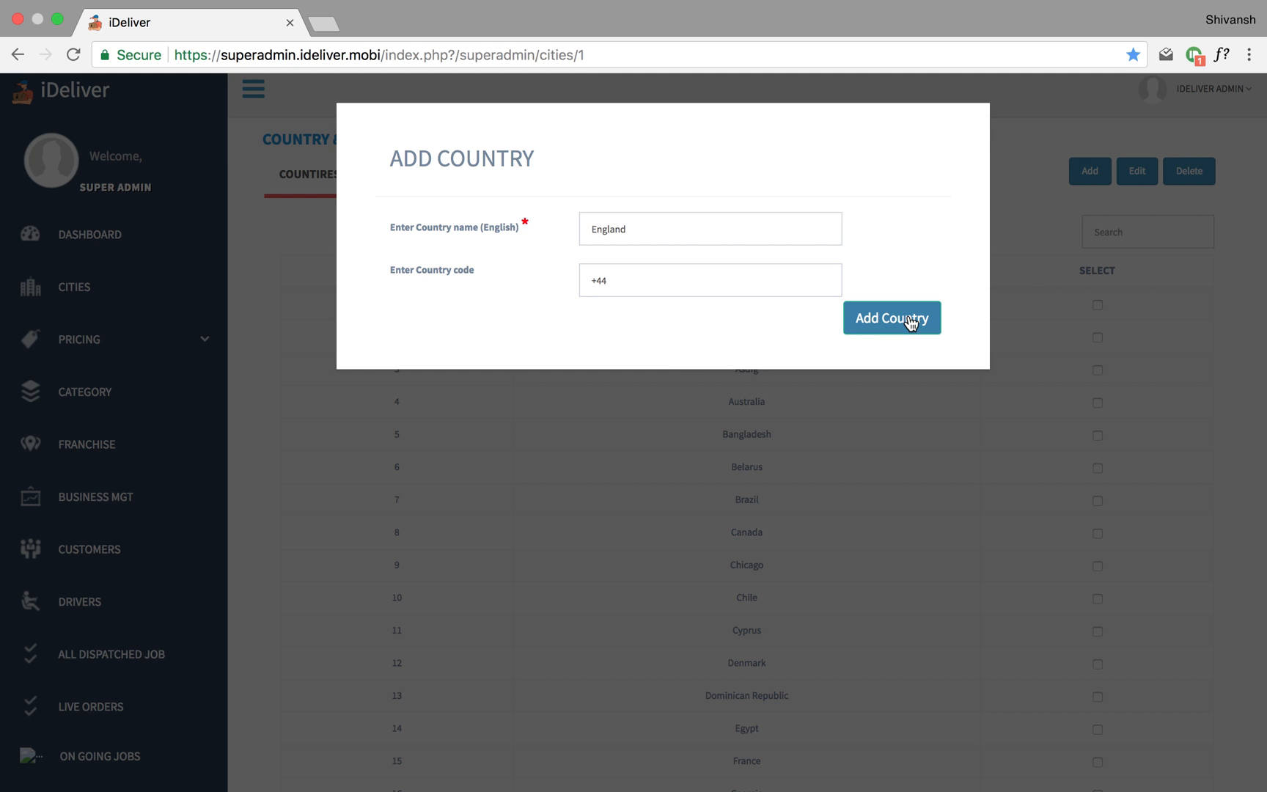
click(891, 317)
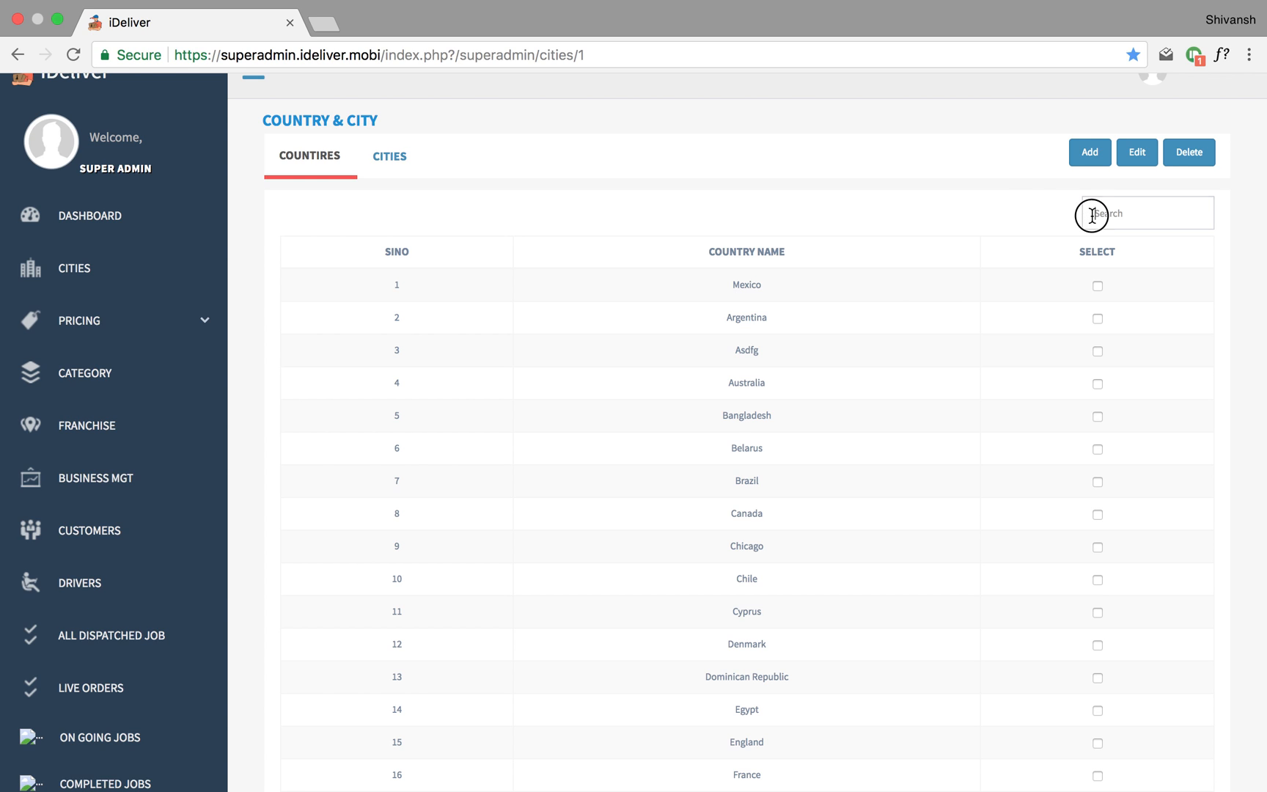
Step: Find England by search, review its name and +44 code, and save it unchanged
text(England)
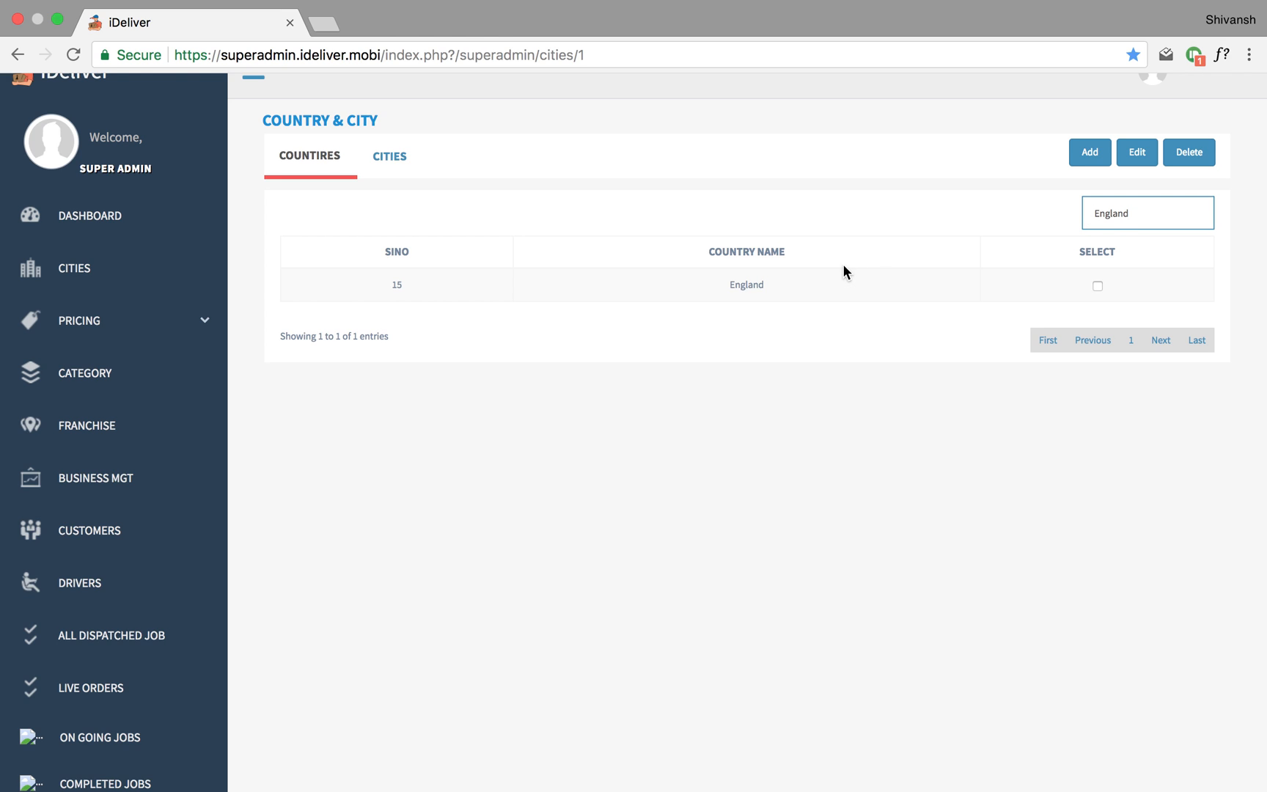
click(1096, 286)
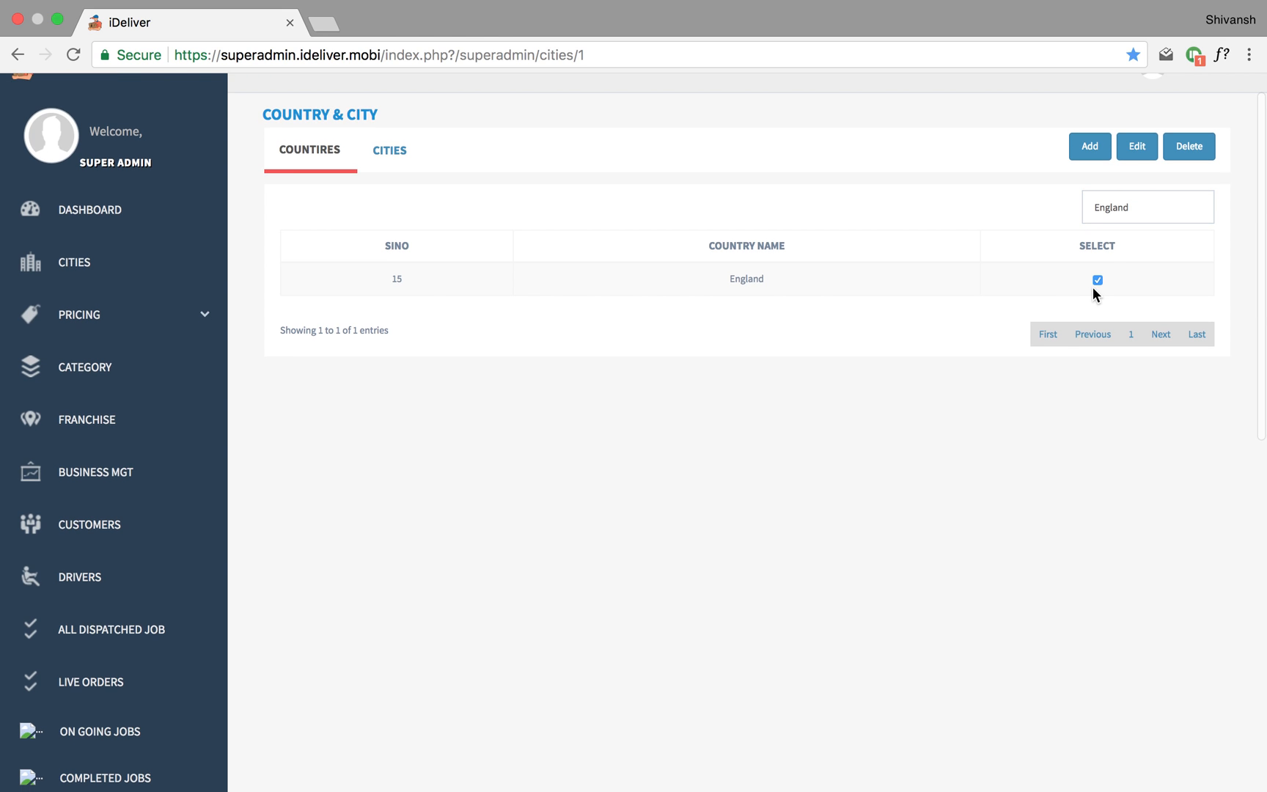
click(1135, 146)
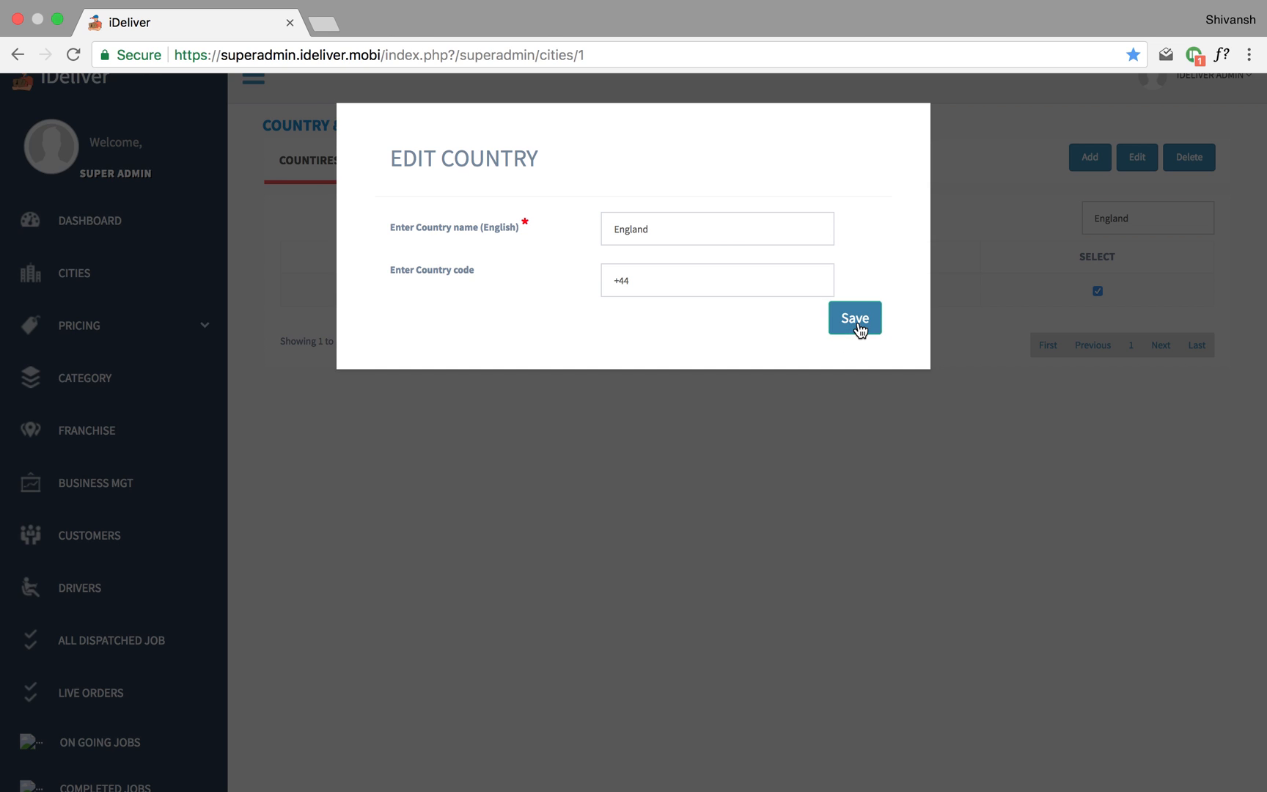
click(853, 318)
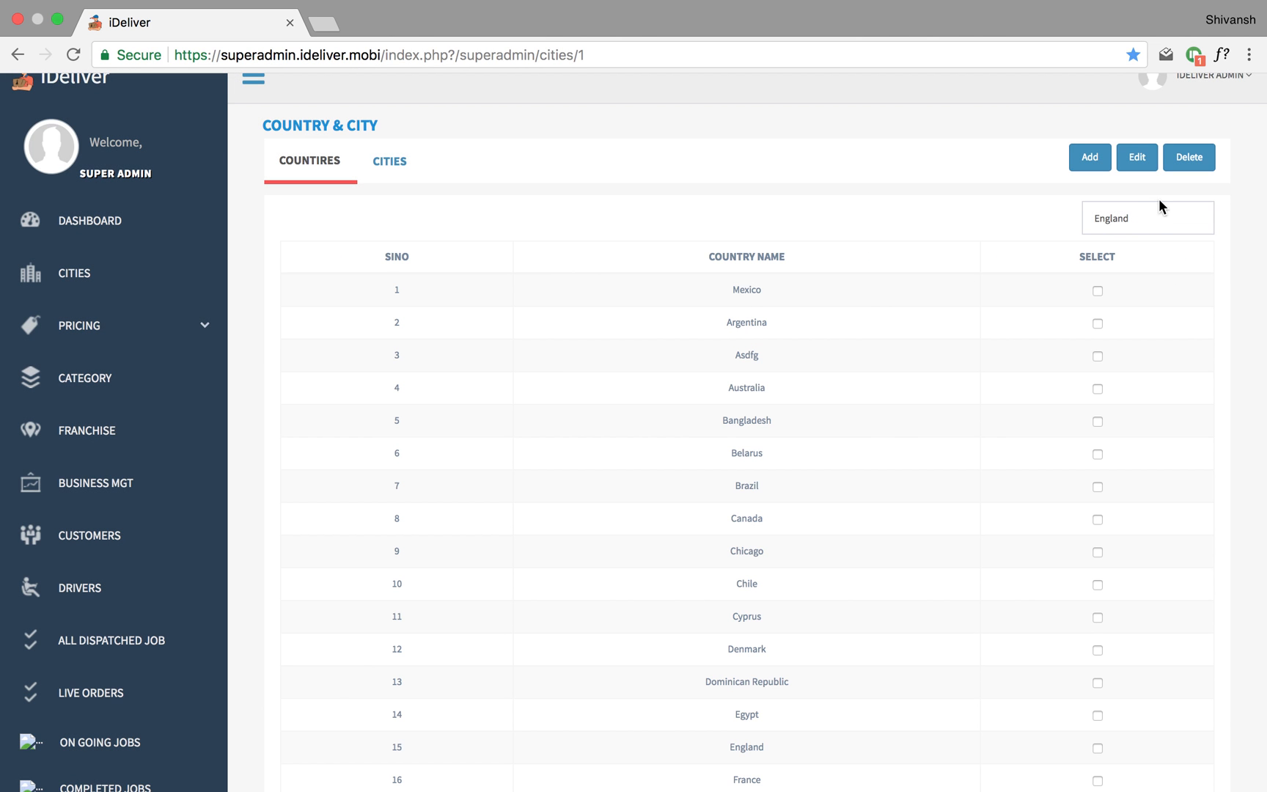
mouse_move(298, 235)
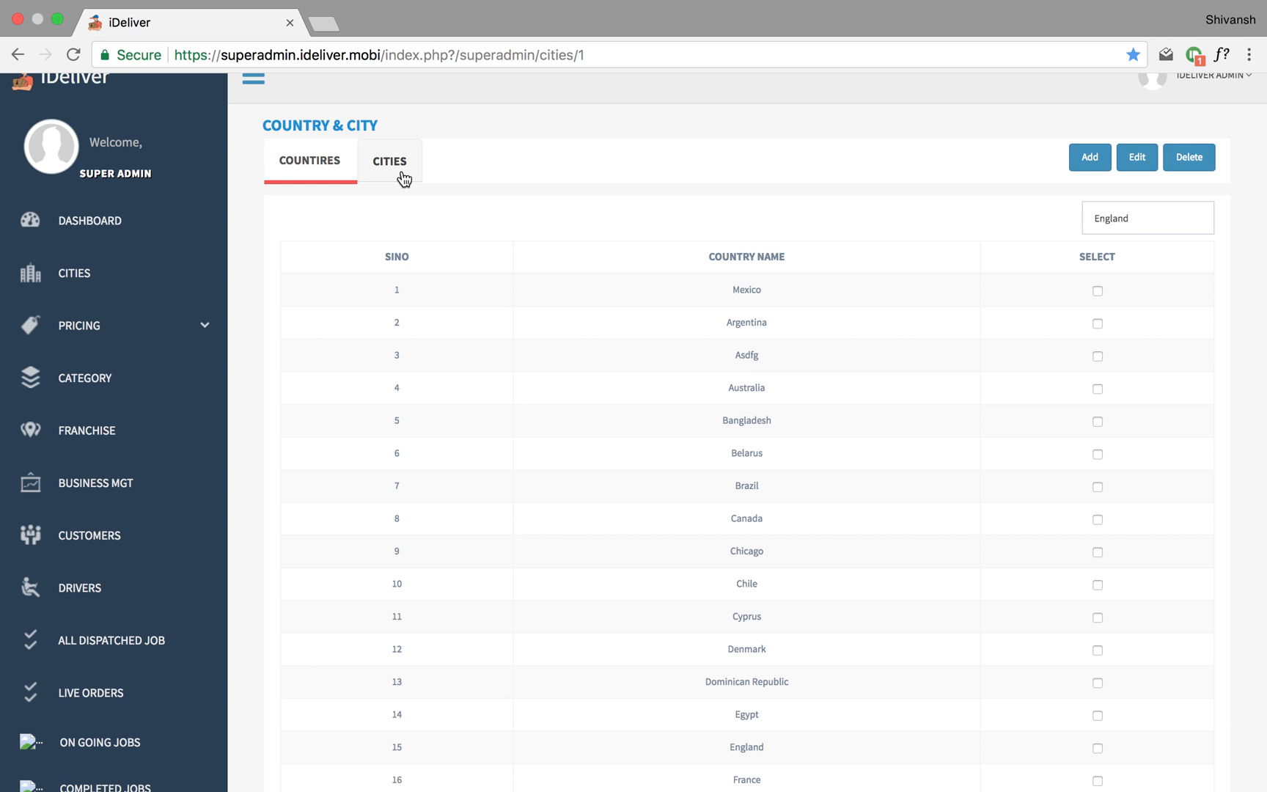
Step: Switch to the Cities list and focus its Search box
click(390, 160)
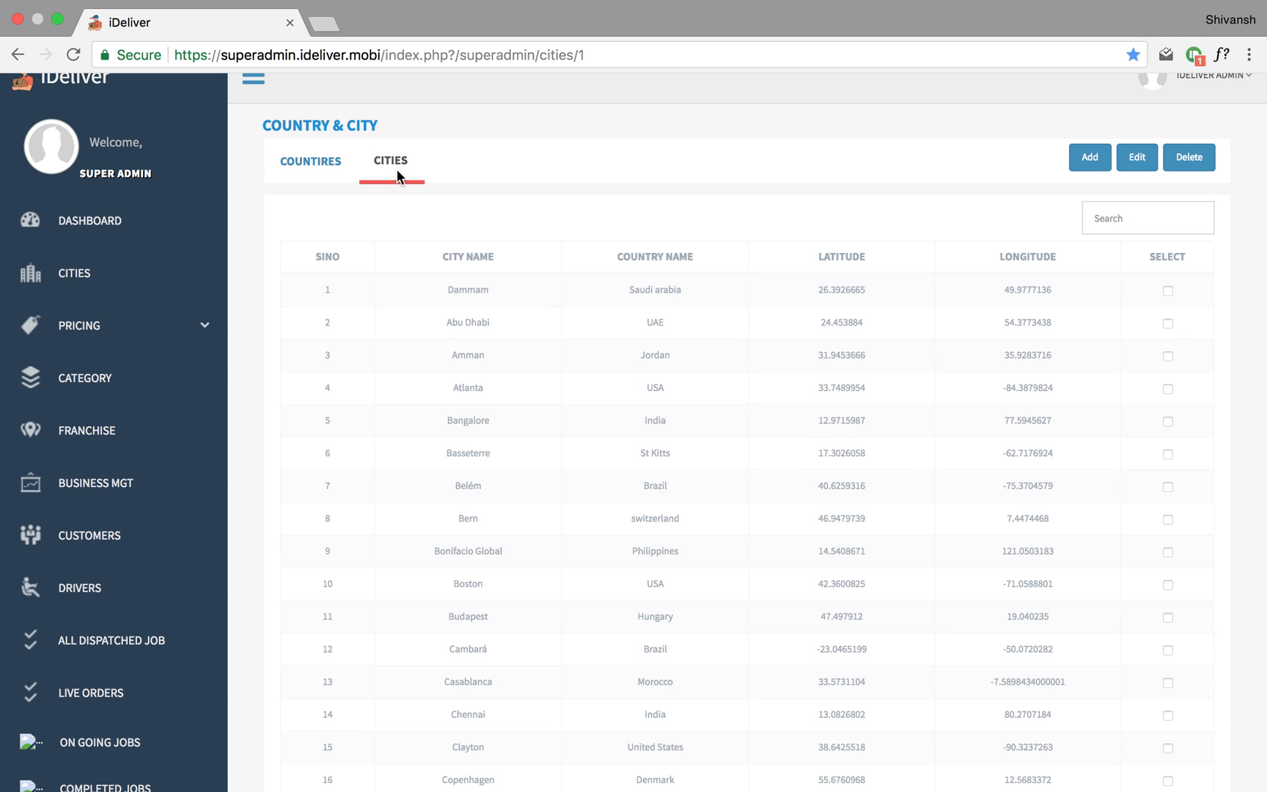
click(1146, 217)
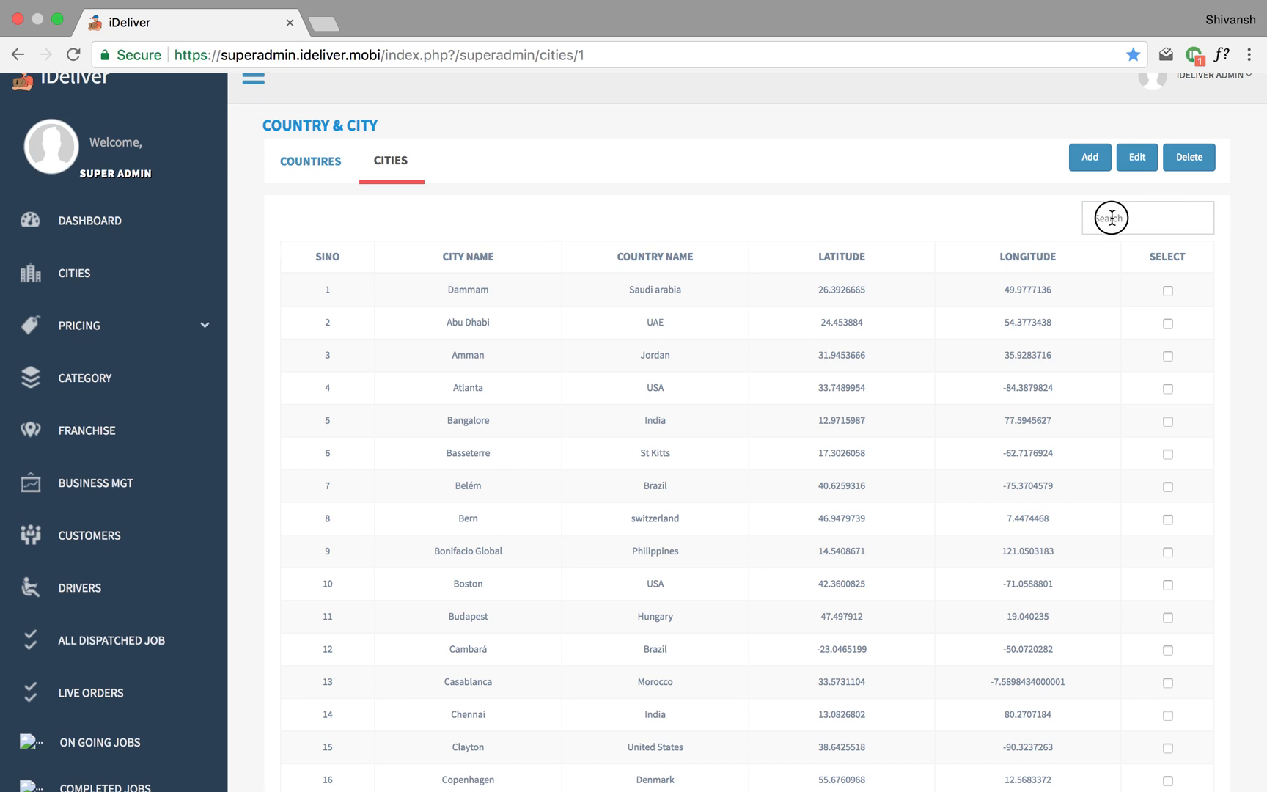
mouse_move(1011, 185)
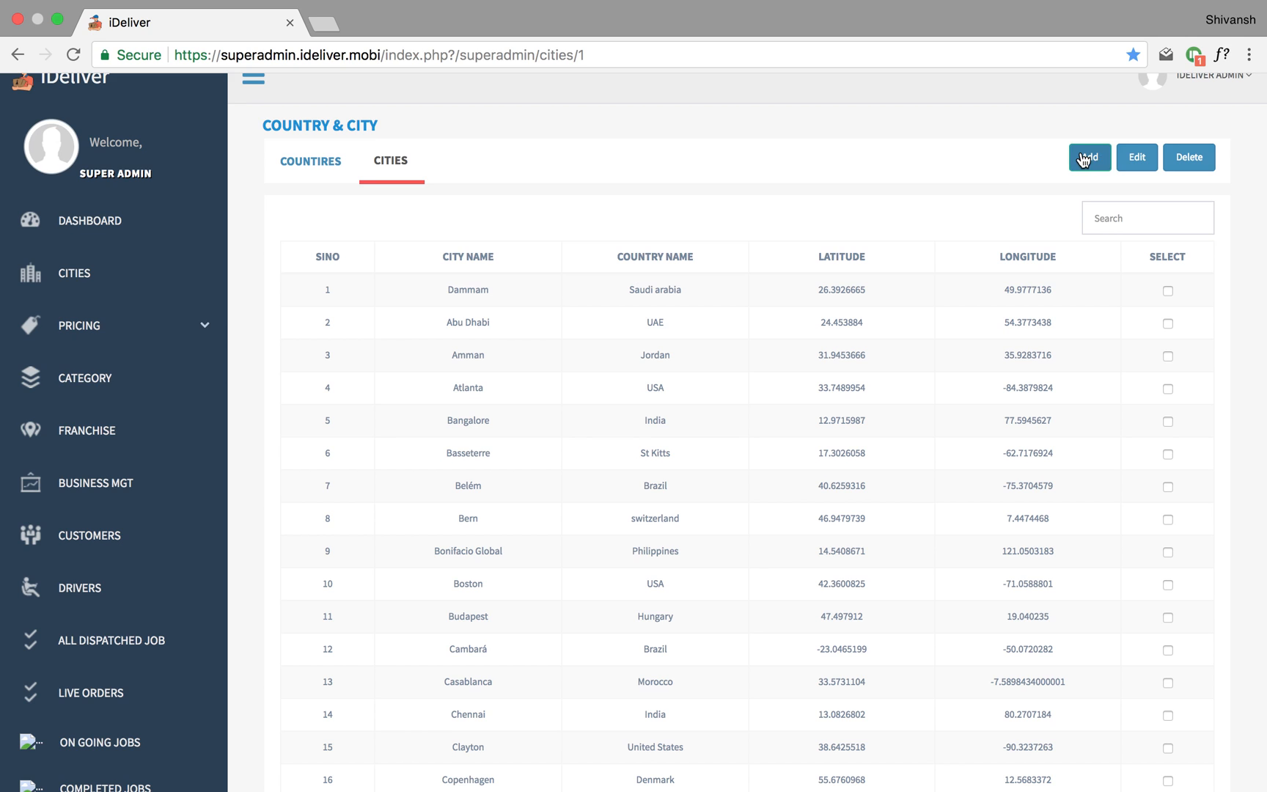
Step: Add the city London under England with currency EUR and auto-filled coordinates
click(1088, 156)
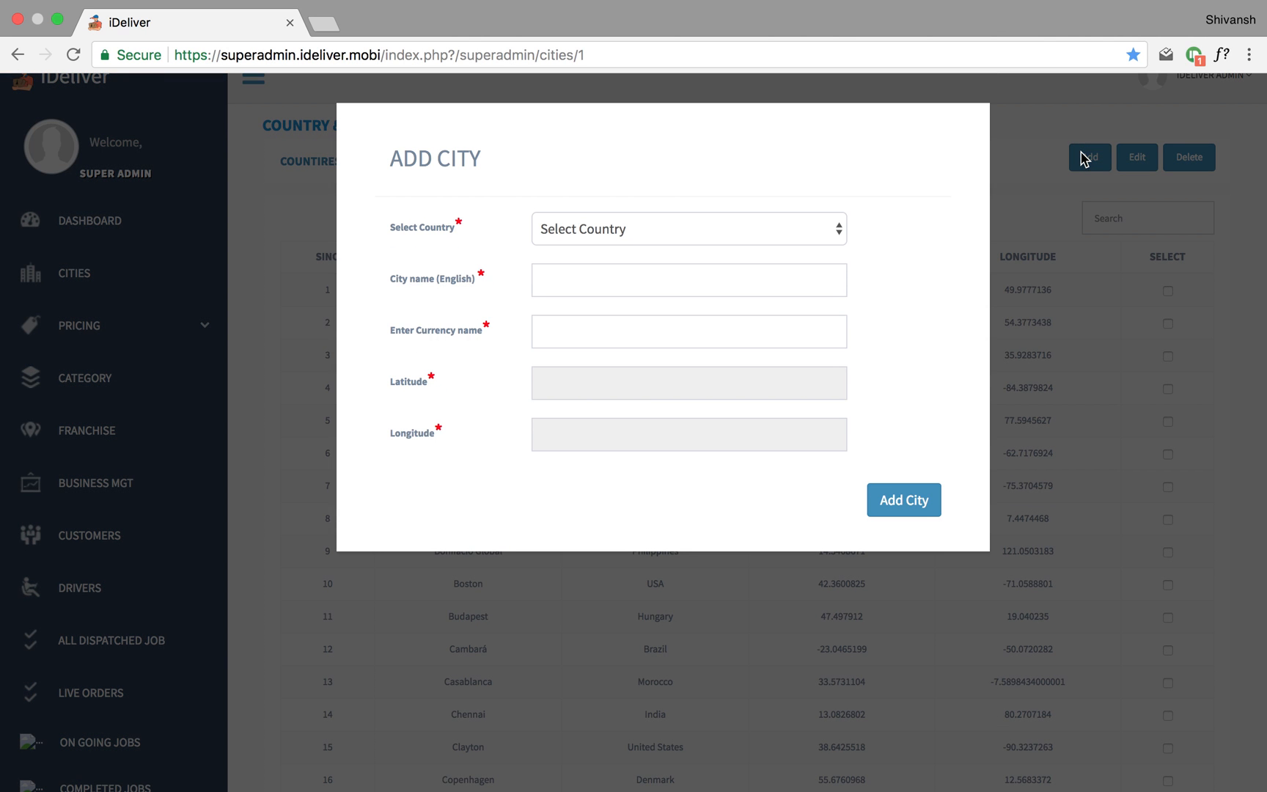
mouse_move(607, 198)
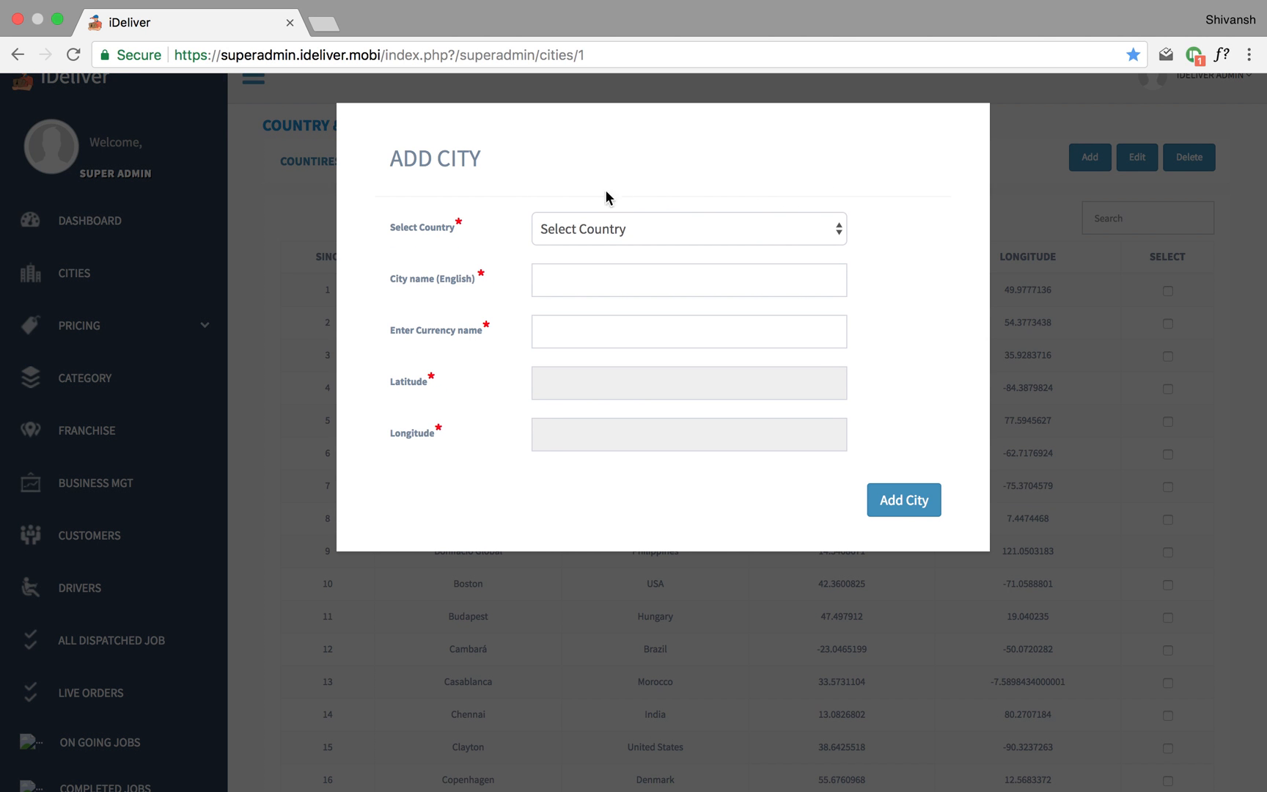
mouse_move(692, 231)
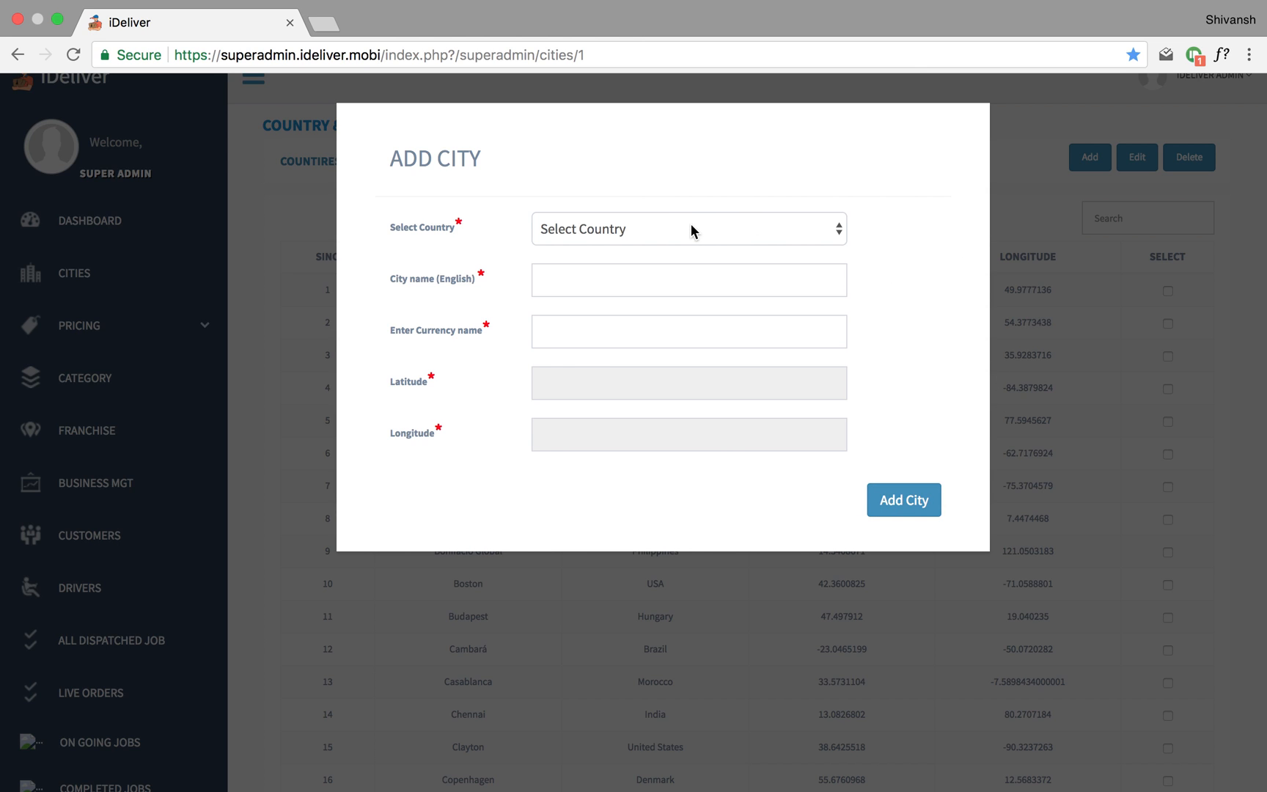
click(687, 228)
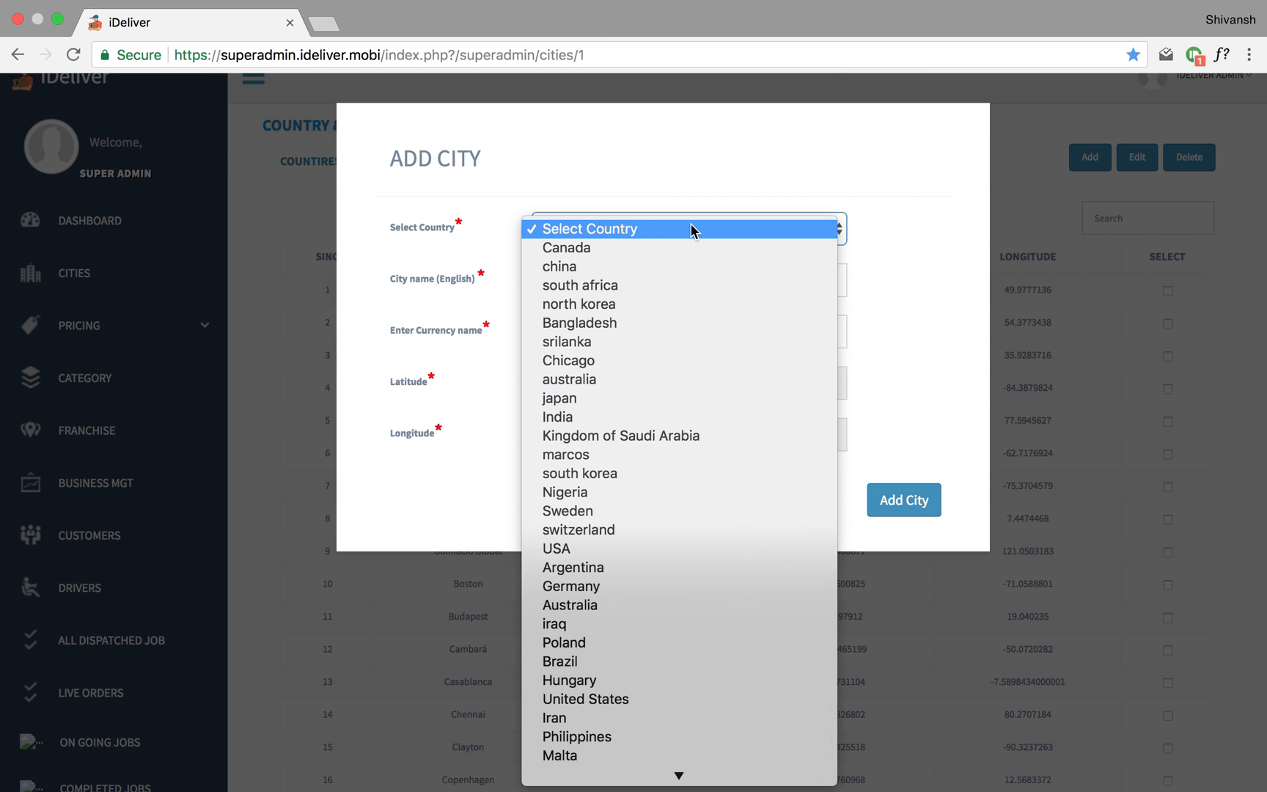
click(686, 229)
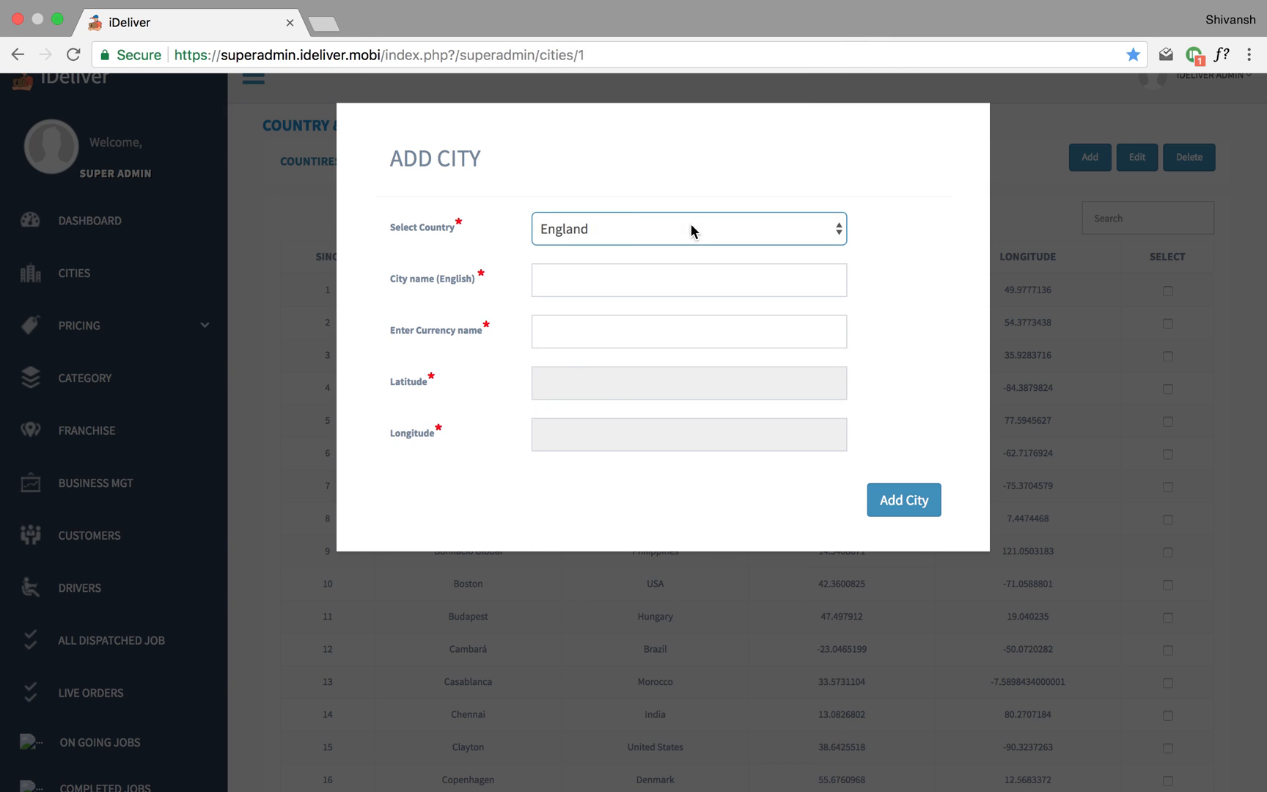
click(688, 280)
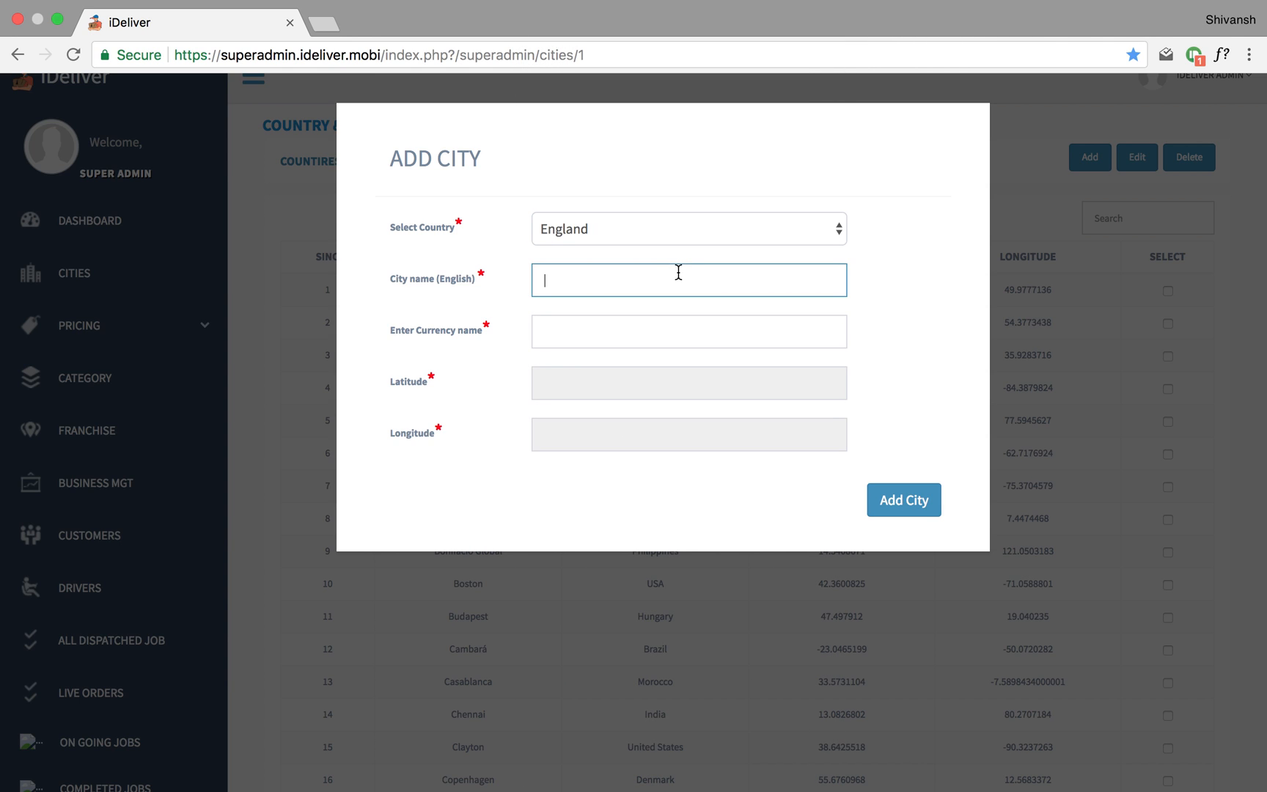
text(London)
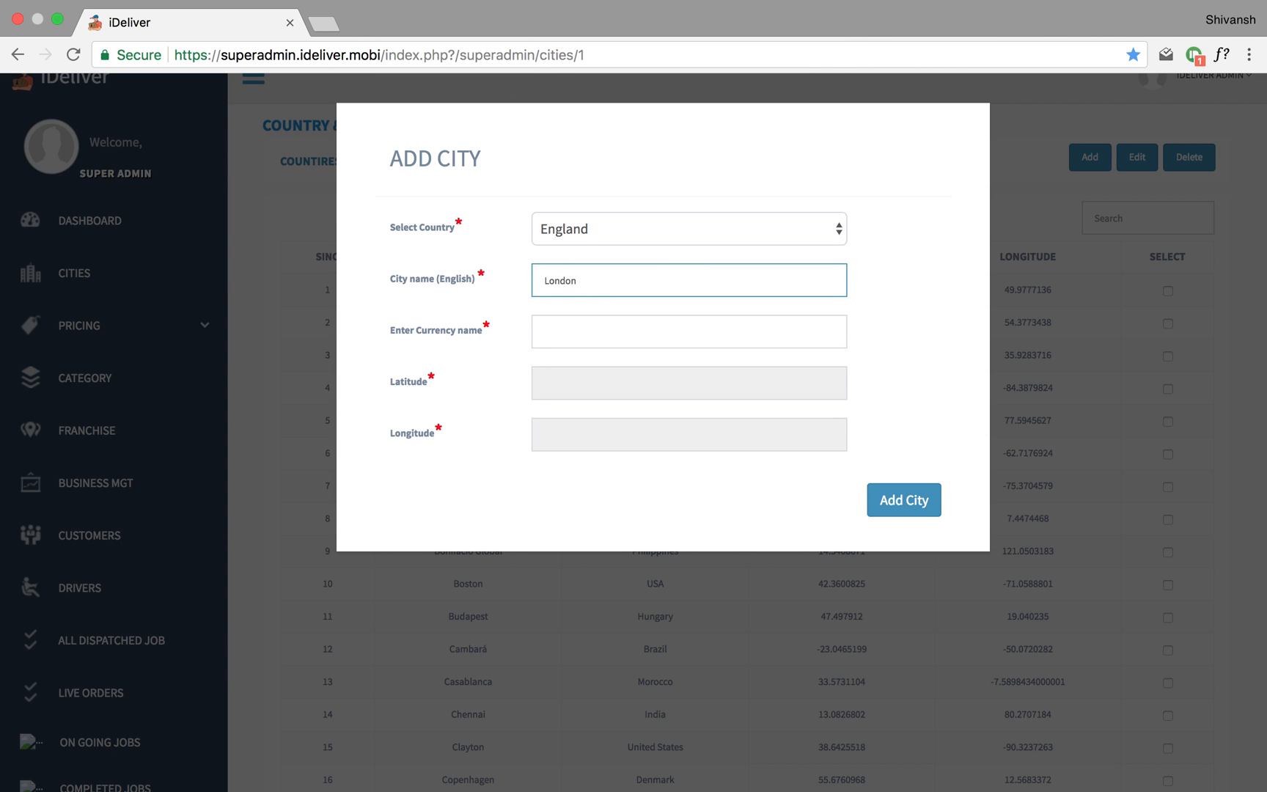
mouse_move(853, 316)
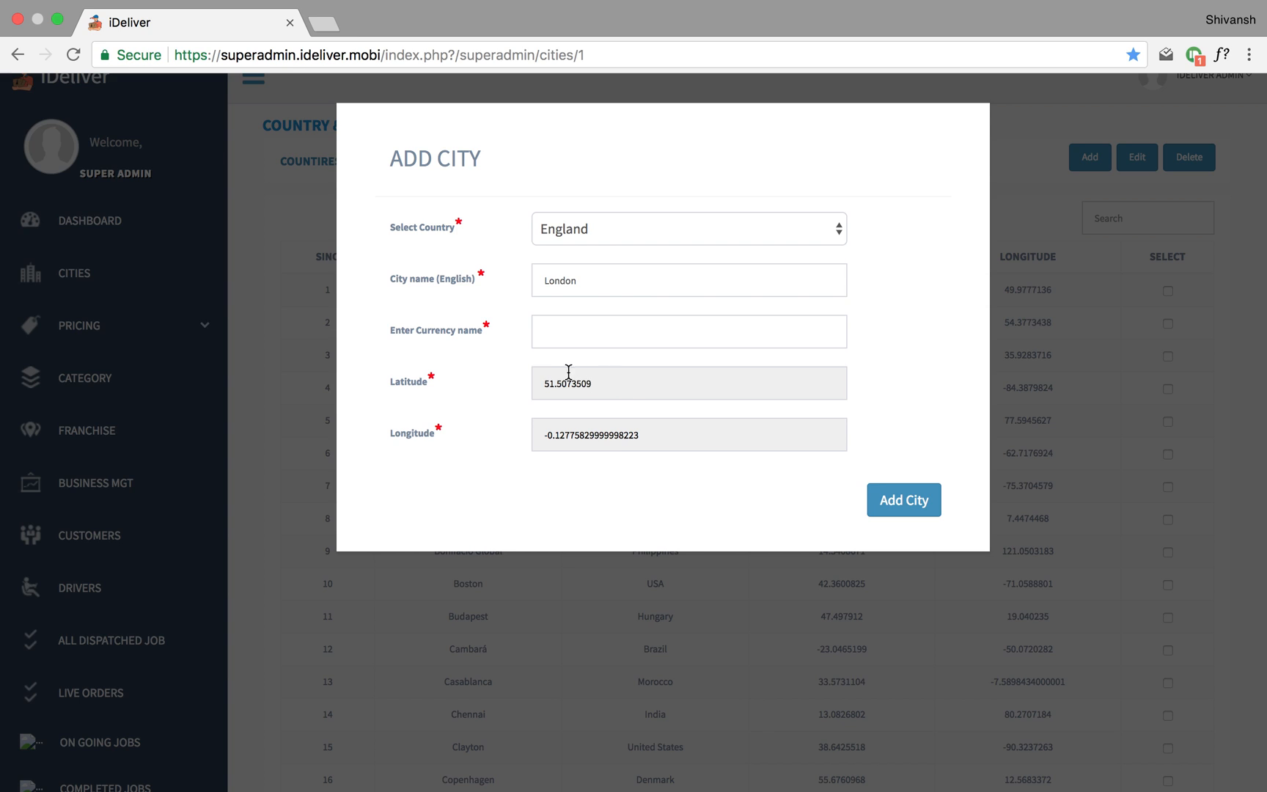
mouse_move(533, 415)
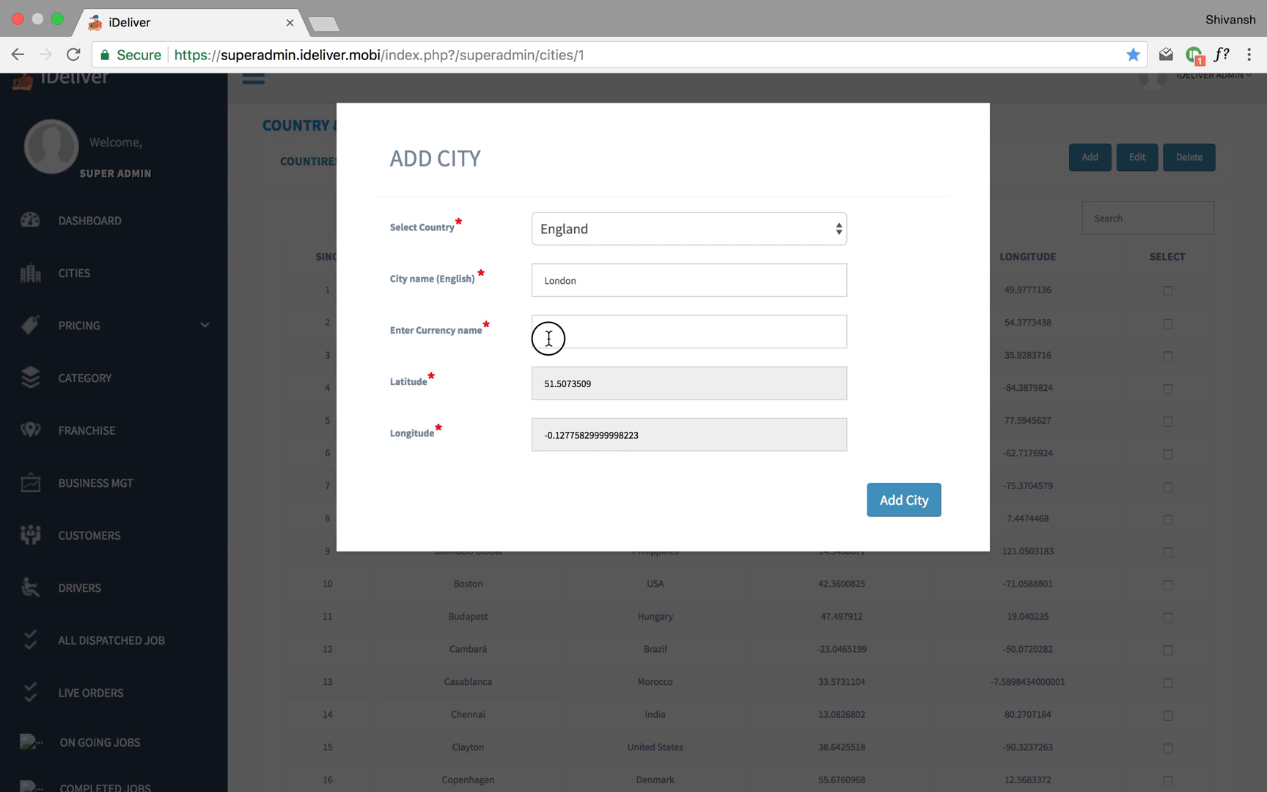
click(688, 330)
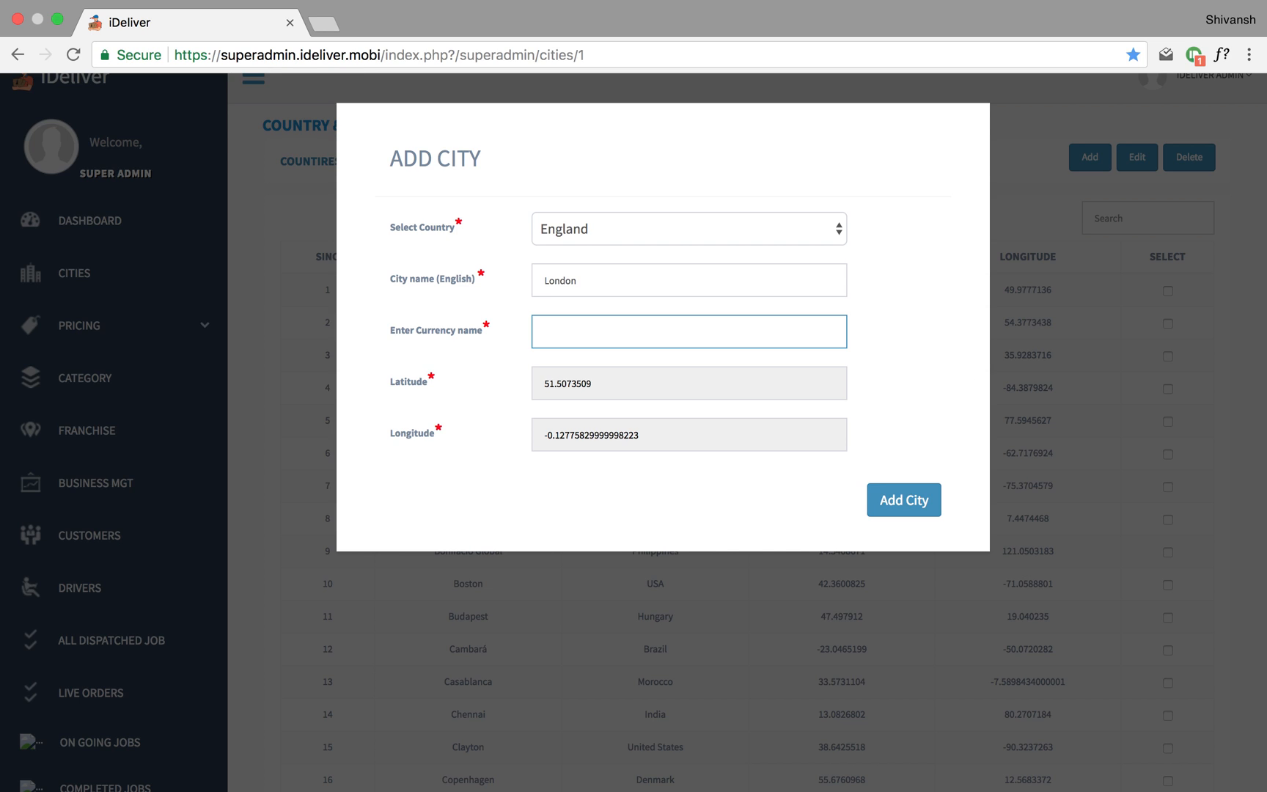
text(EUR)
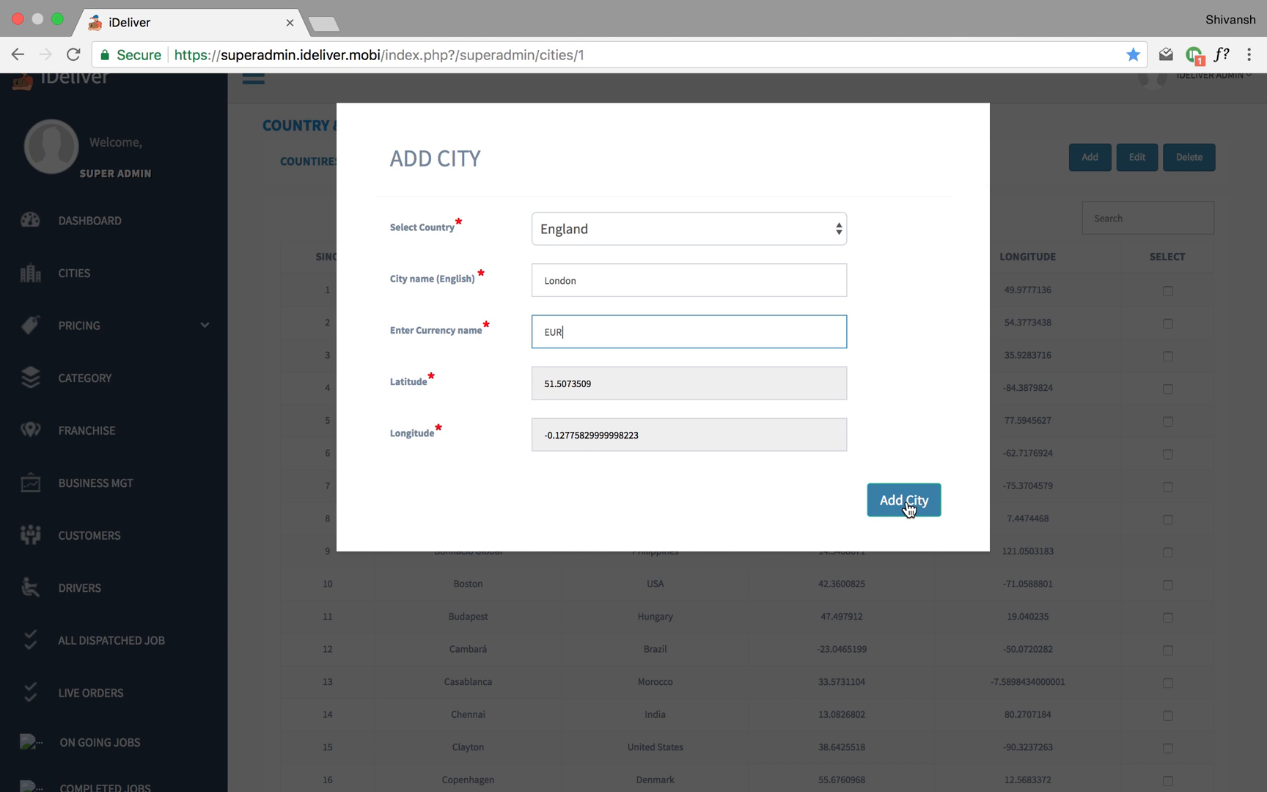
click(901, 500)
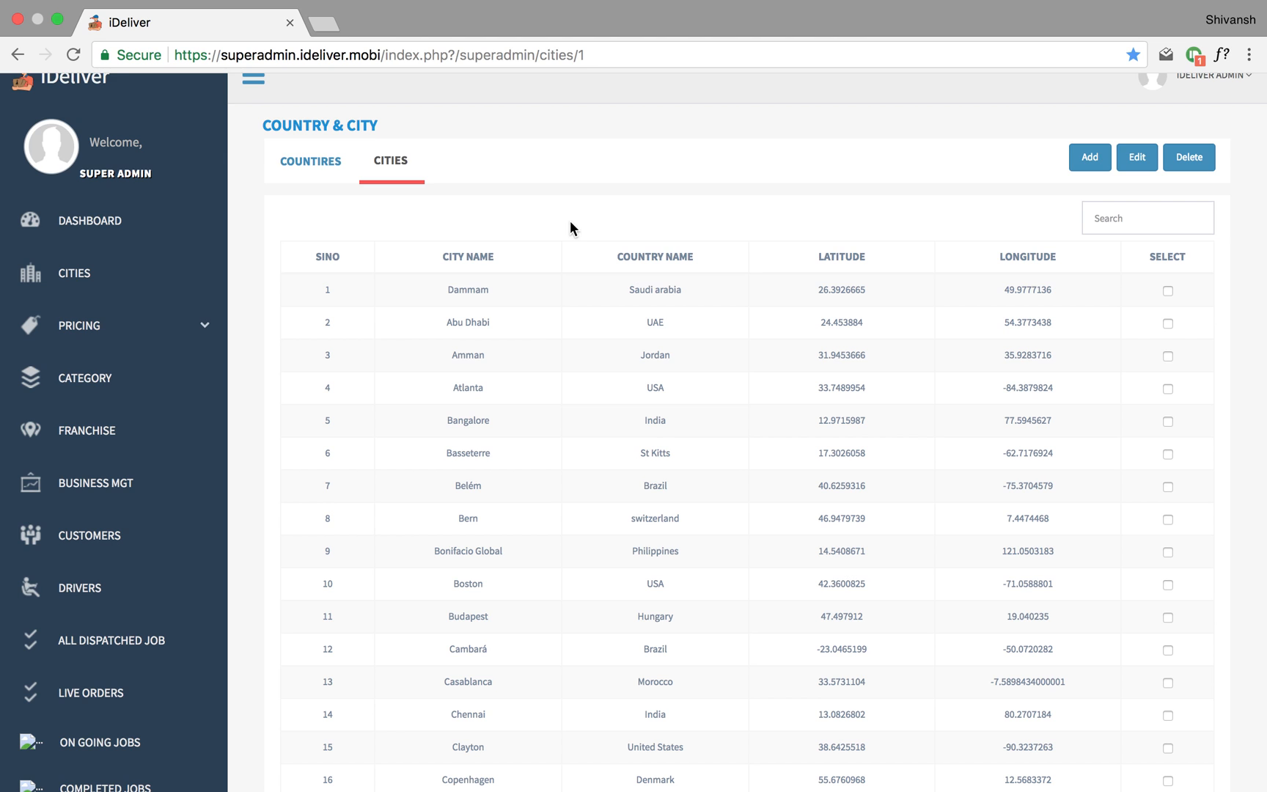
Step: Filter the cities list with 'Lon' to show only London, England
scroll(down, 3)
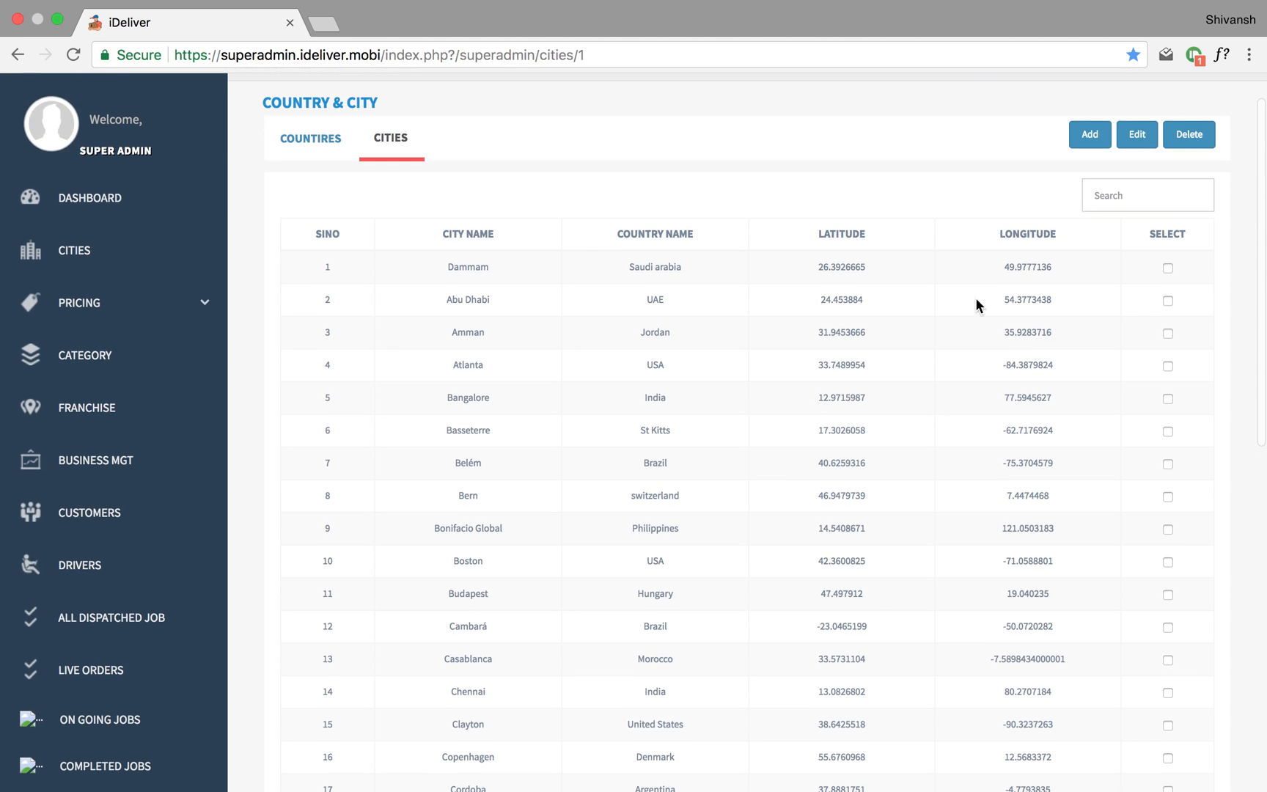
click(1147, 195)
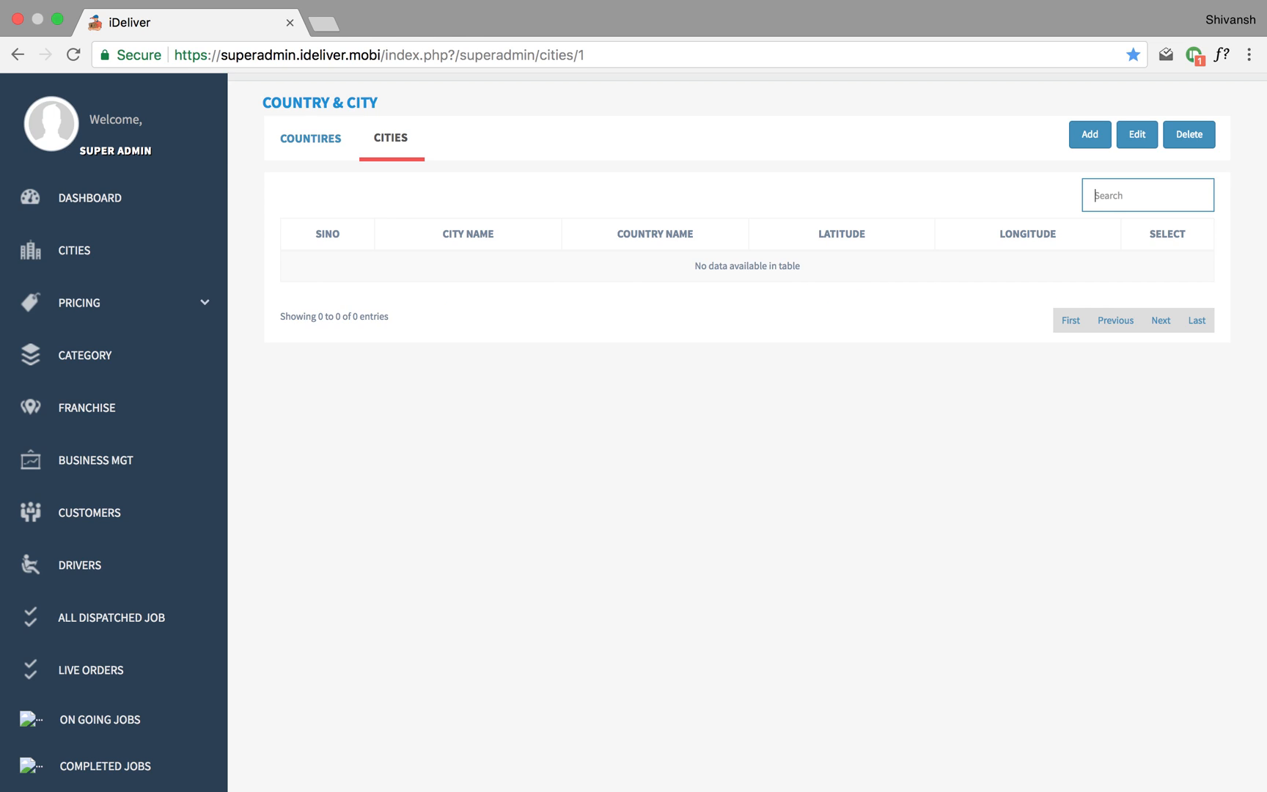
text(London)
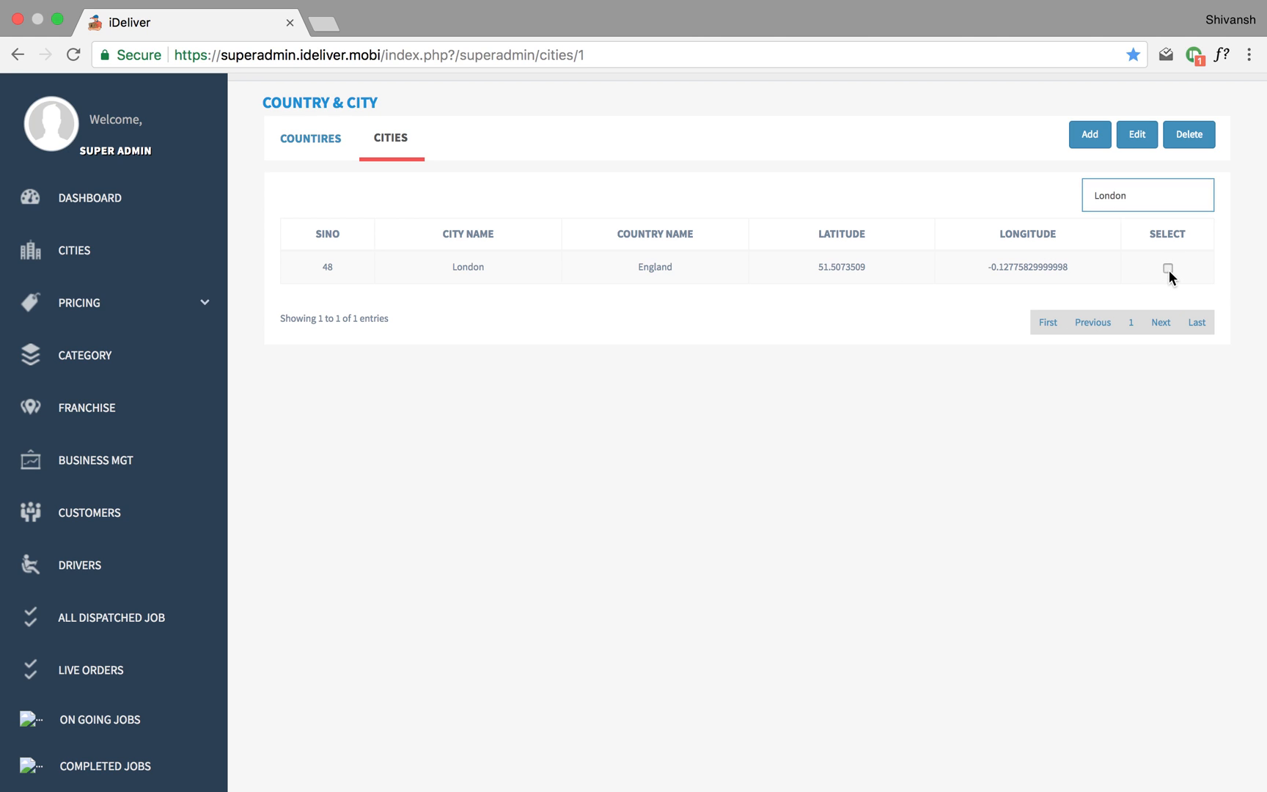
Step: Select the London row and bring up its Edit City form
click(1135, 133)
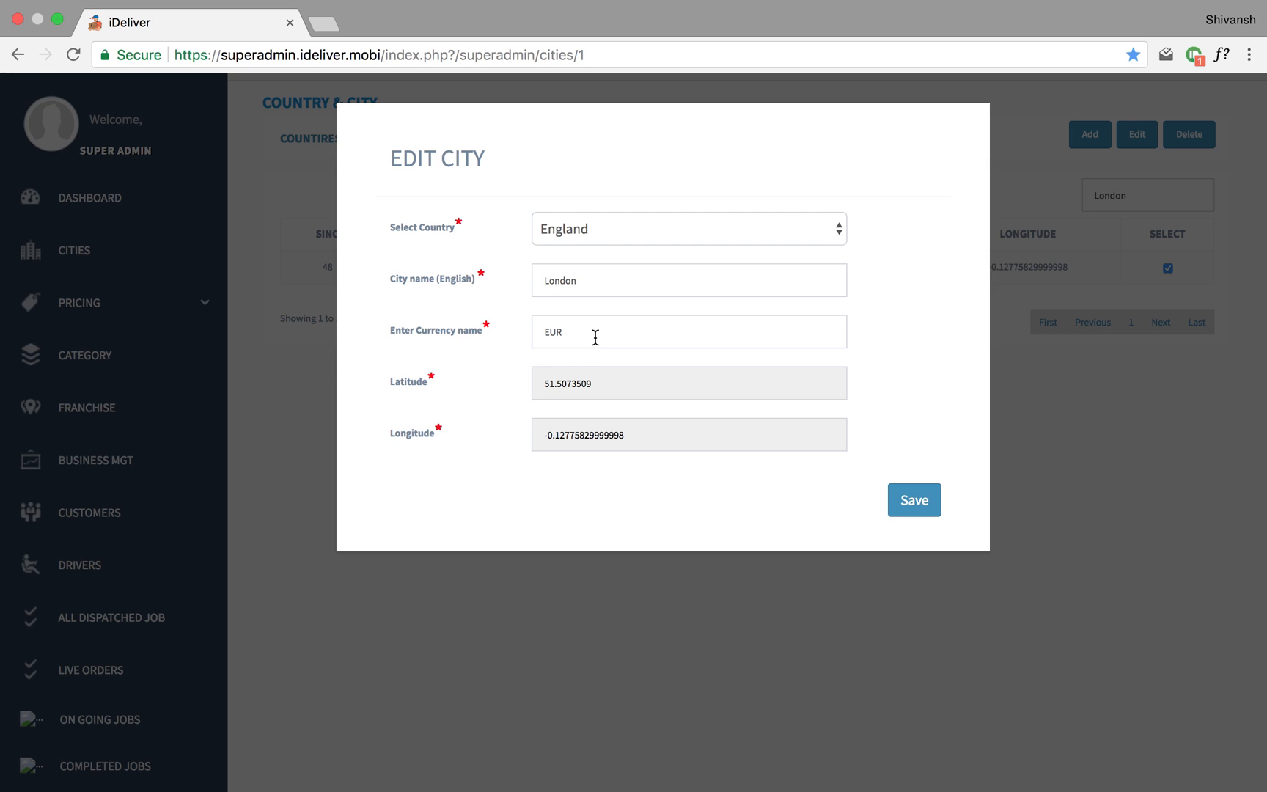
mouse_move(585, 260)
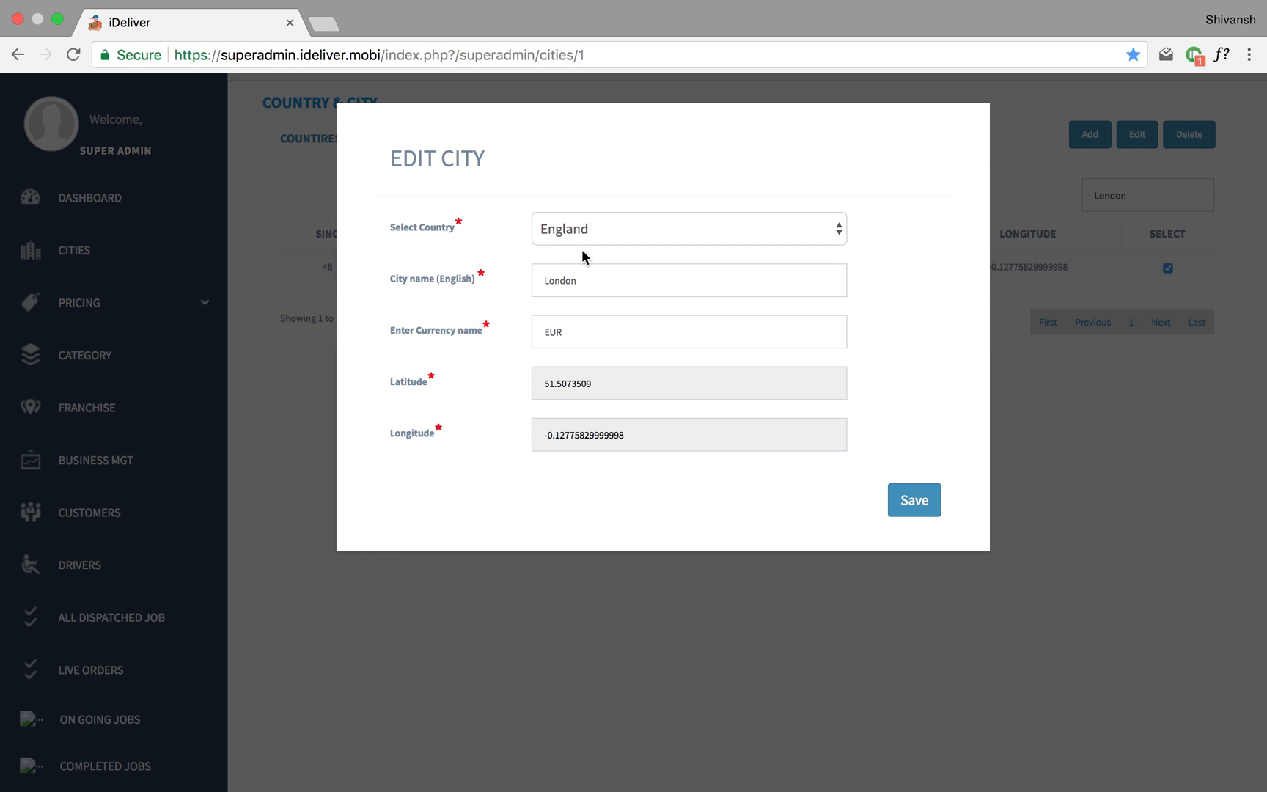
mouse_move(556, 242)
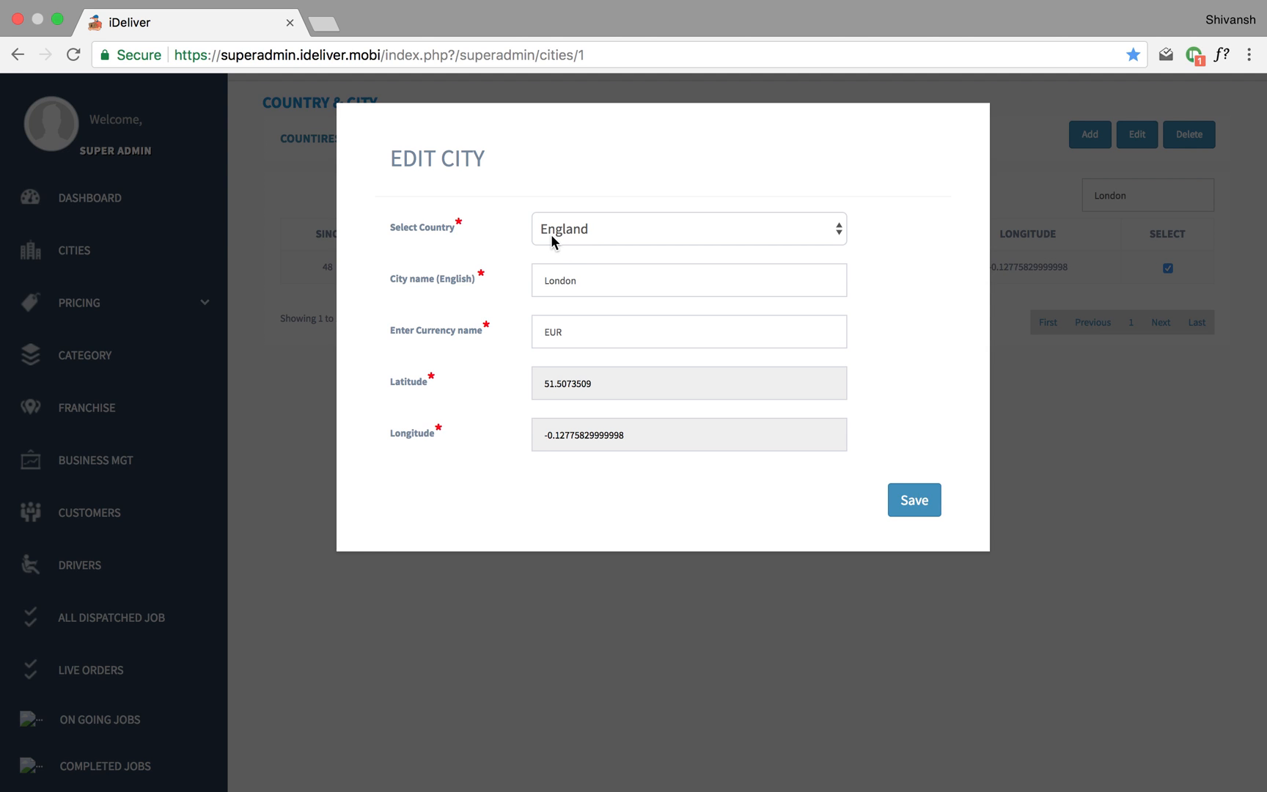
mouse_move(494, 257)
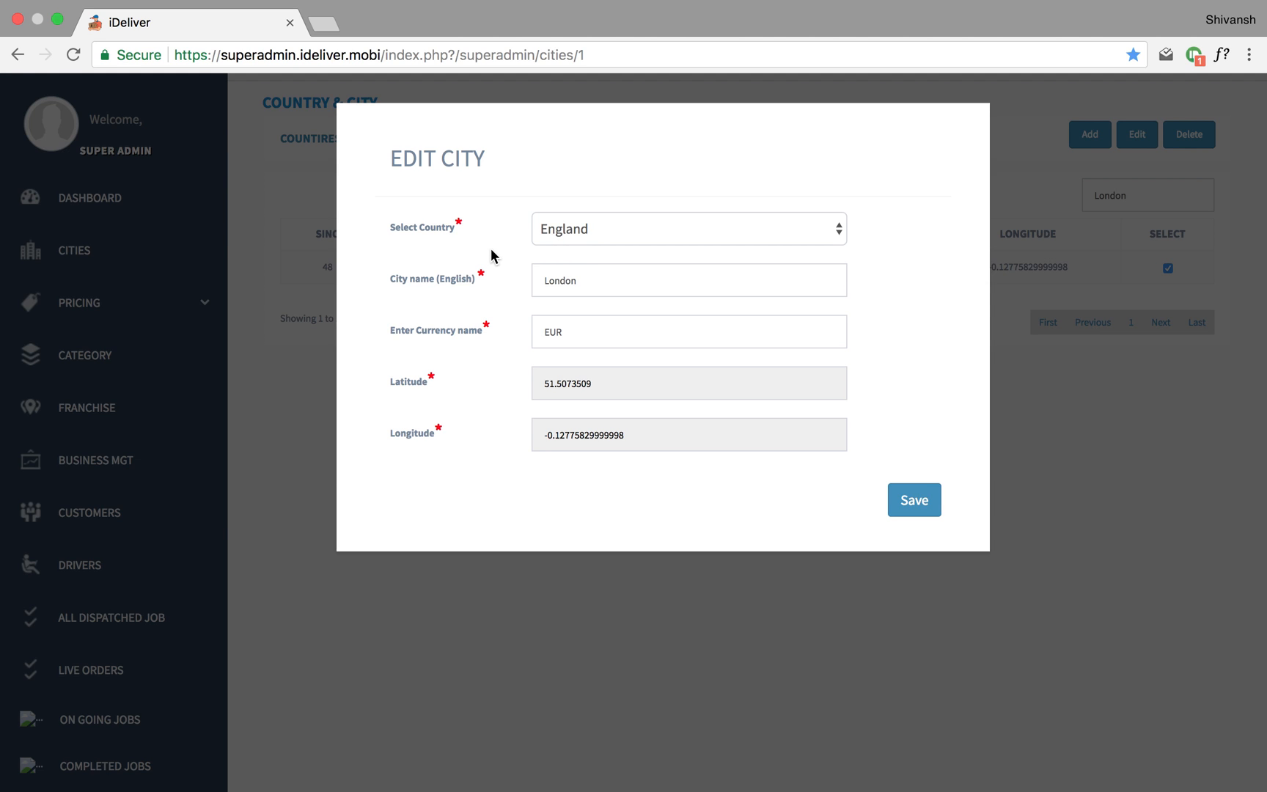
mouse_move(541, 245)
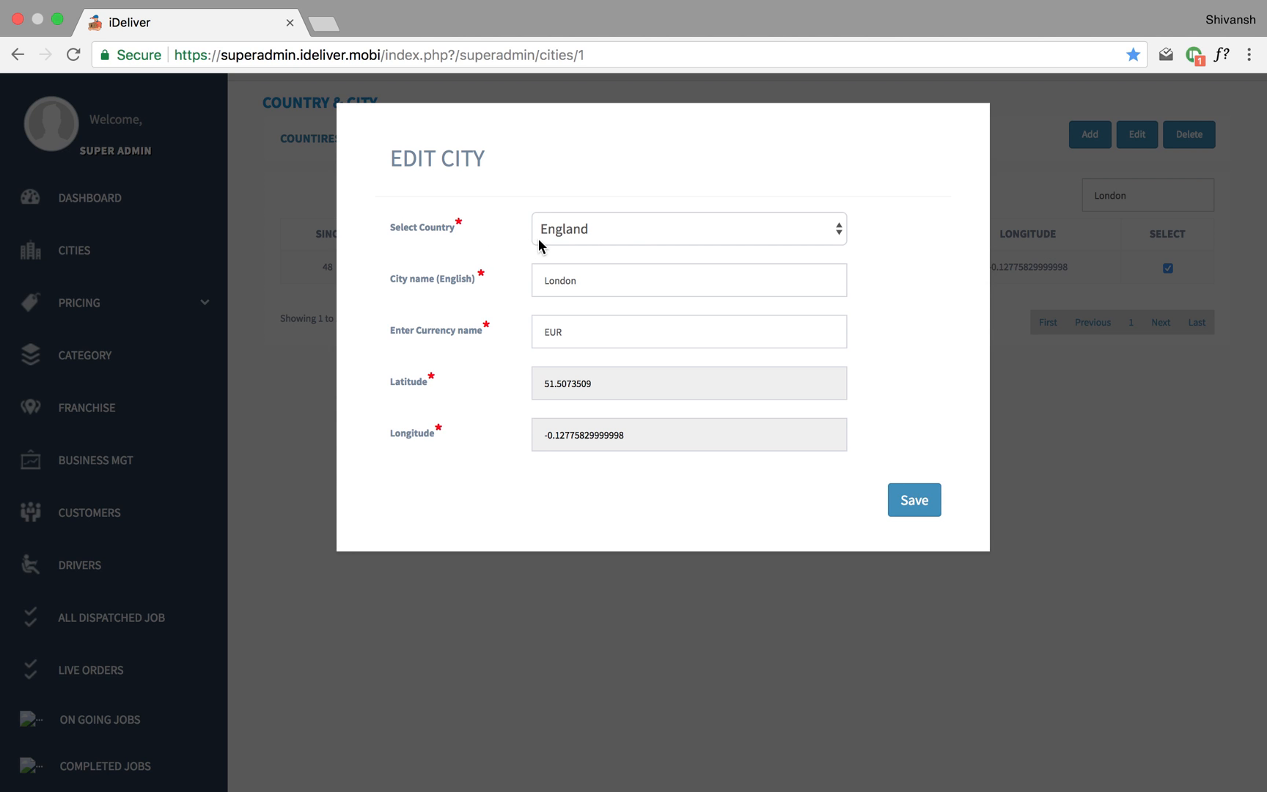
mouse_move(689, 244)
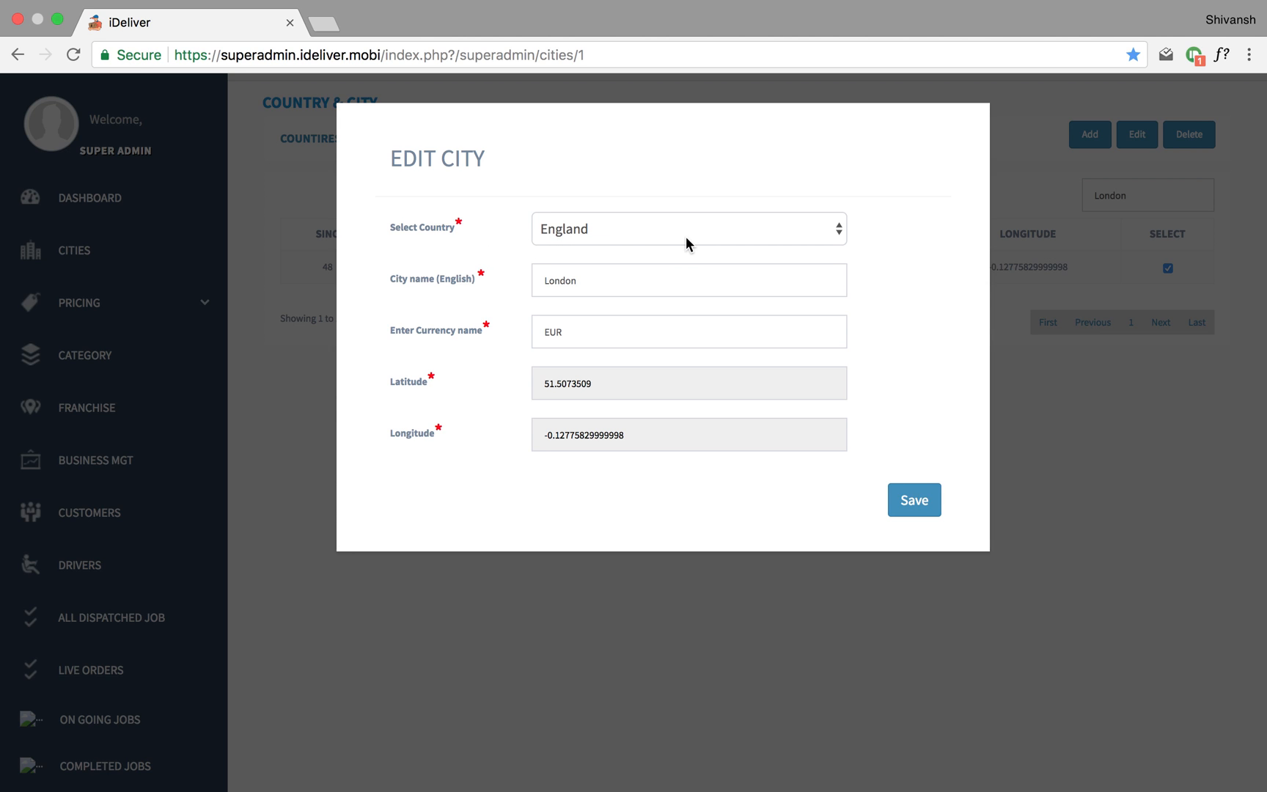